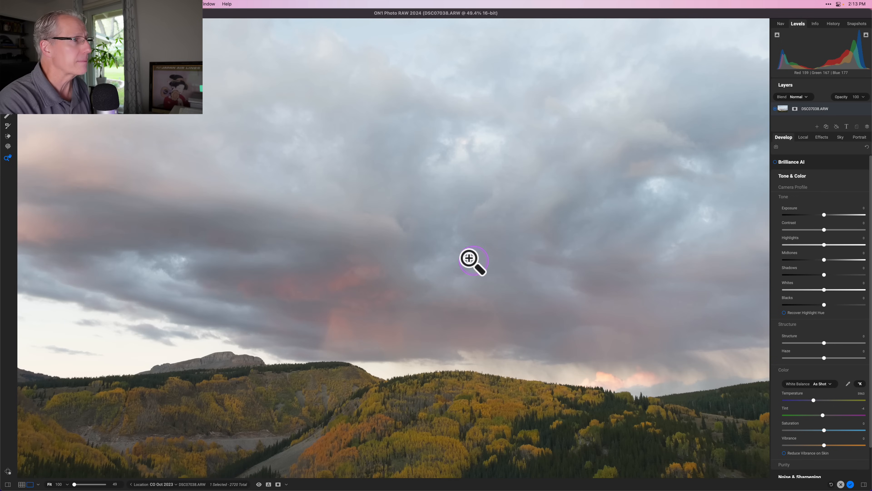
# Zoom the sunset landscape to fit so the whole photo is visible.
pyautogui.click(473, 260)
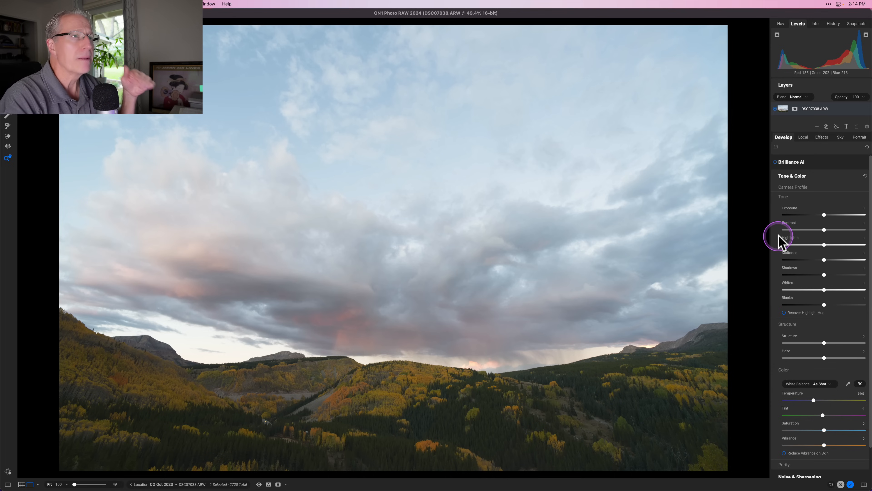
pyautogui.moveTo(778, 237)
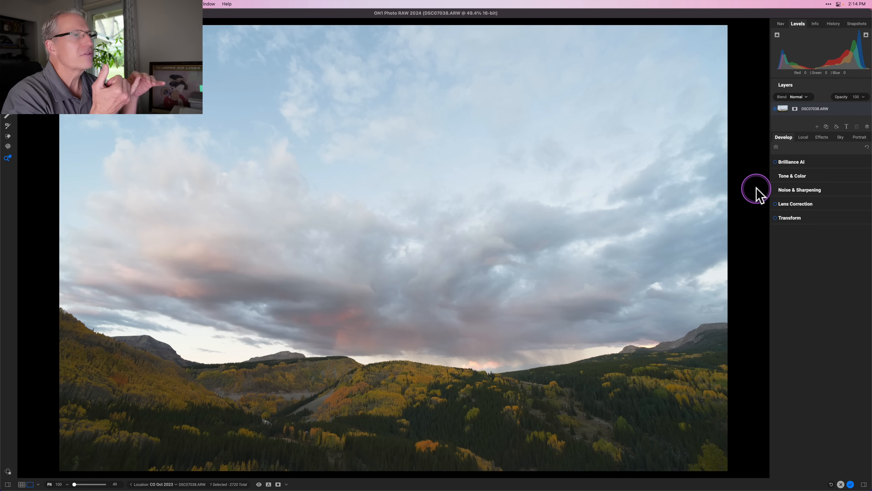
pyautogui.moveTo(758, 195)
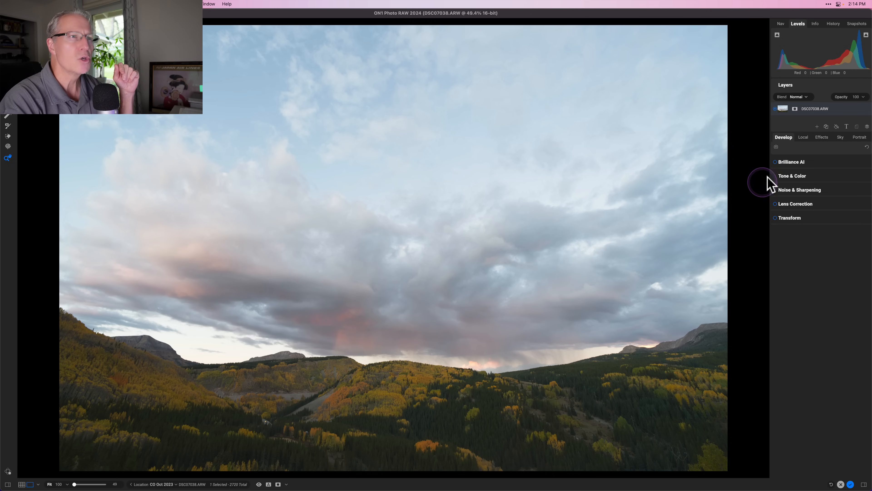
pyautogui.moveTo(750, 211)
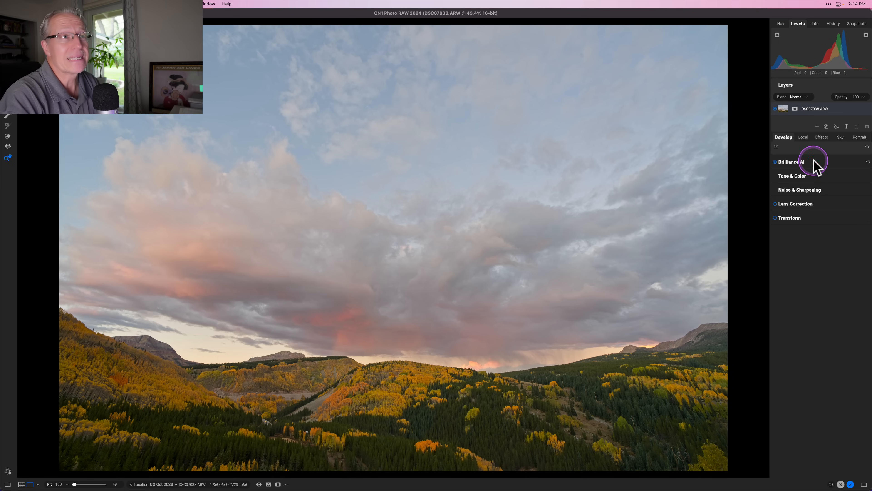
# Expand Brilliance AI and bring up its Local Adjustments Regions list.
pyautogui.click(789, 162)
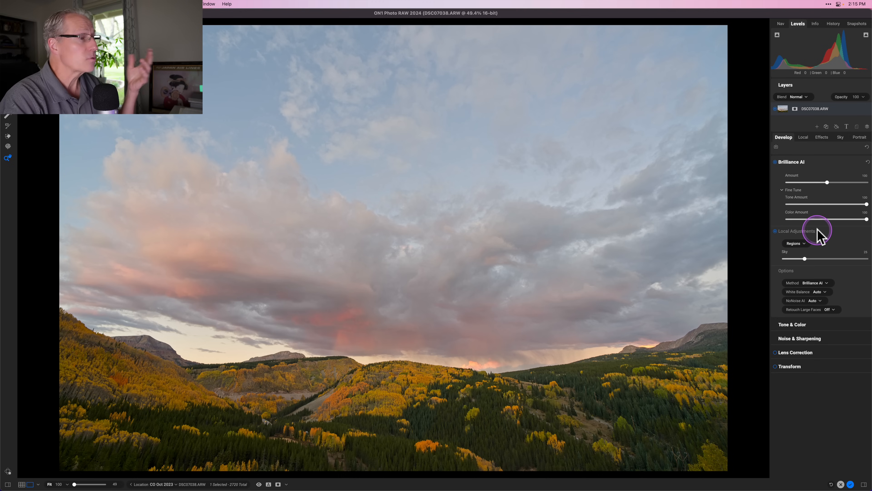
pyautogui.moveTo(817, 231)
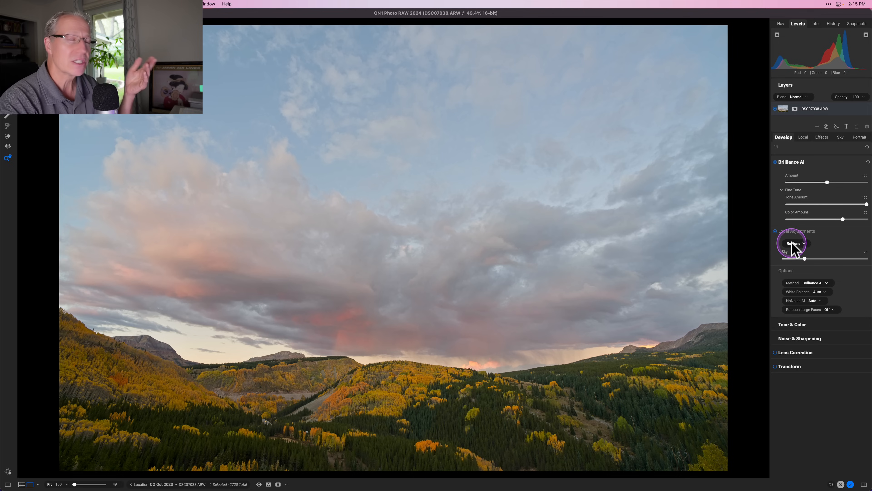
pyautogui.moveTo(795, 248)
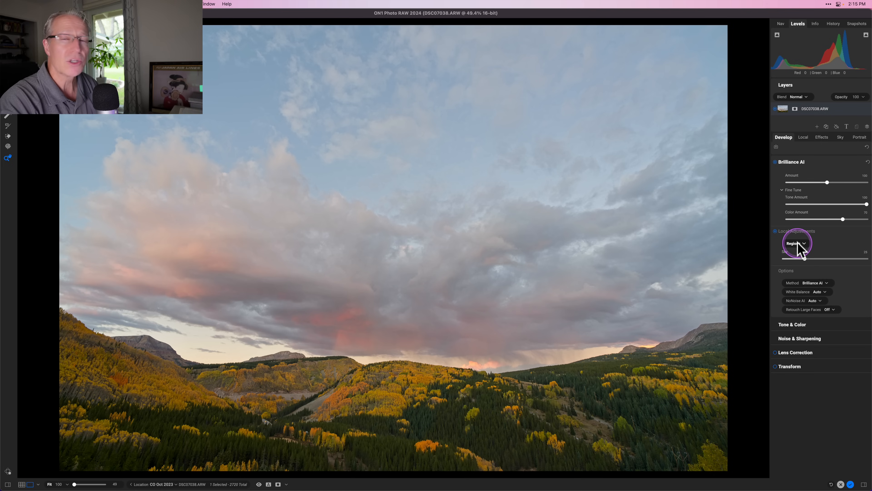
pyautogui.moveTo(796, 243)
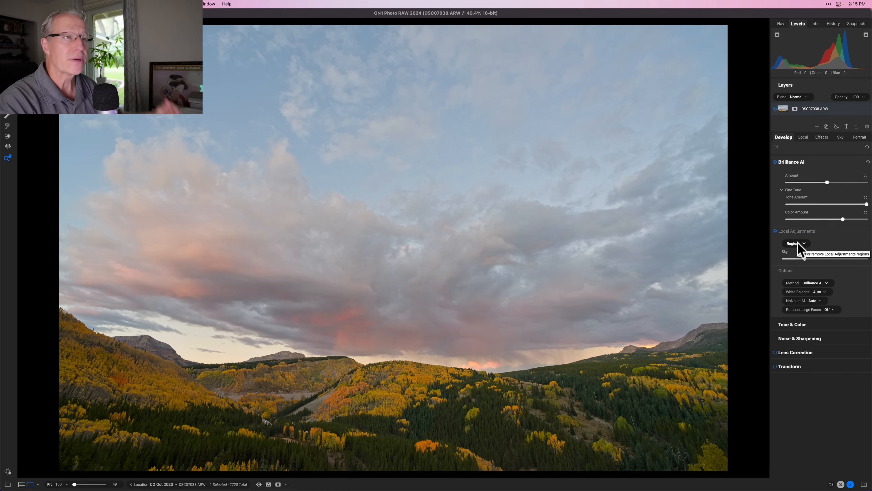
pyautogui.click(796, 243)
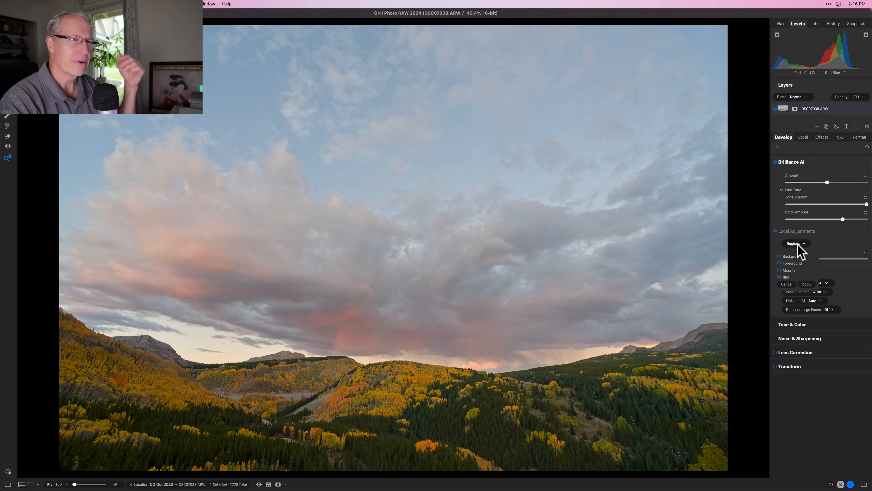
# Tick the Mountain region in the Regions list and apply the selection.
pyautogui.click(790, 270)
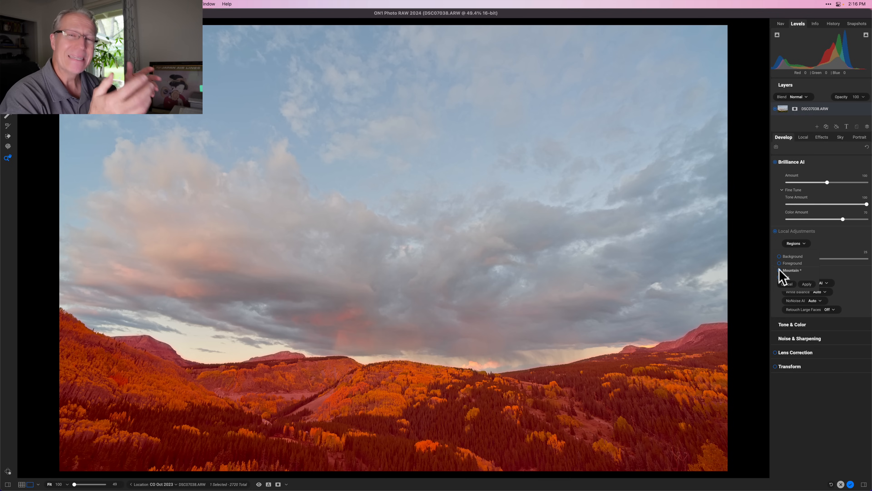
pyautogui.click(778, 273)
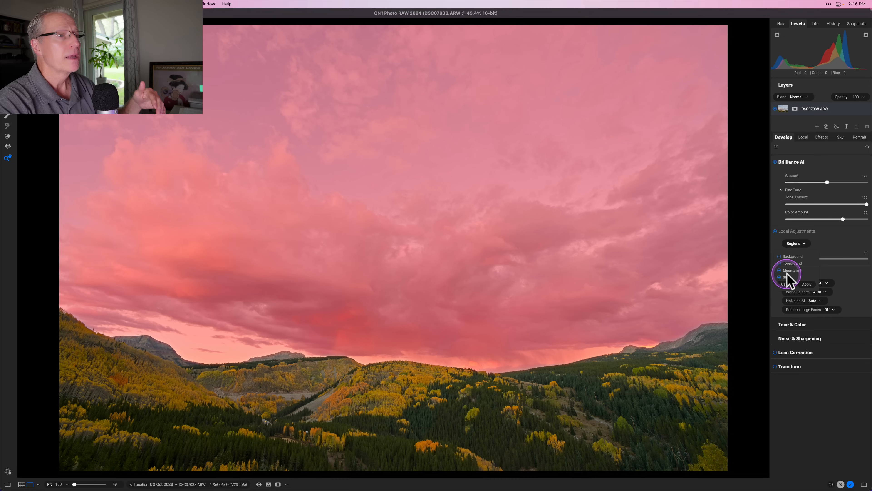
pyautogui.click(778, 277)
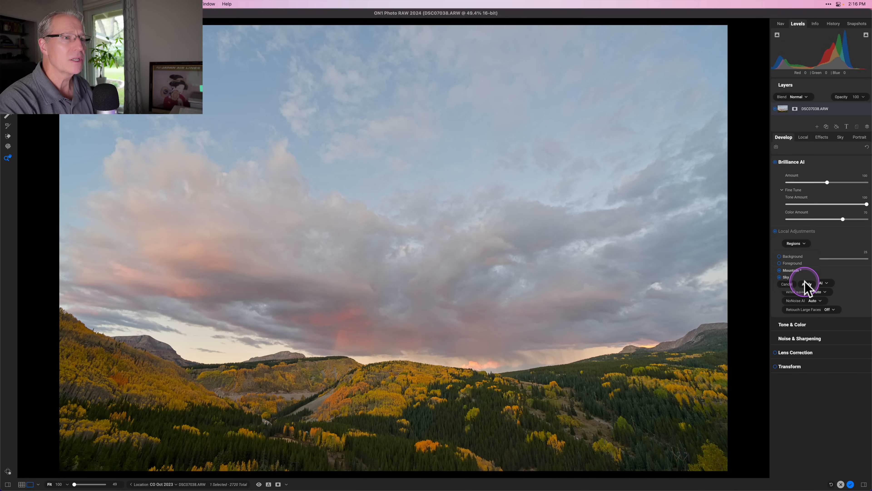
pyautogui.click(786, 277)
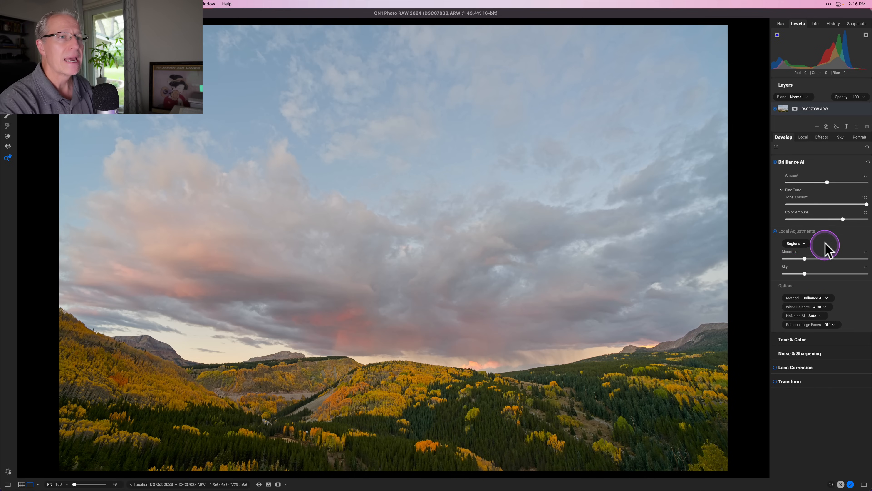
pyautogui.moveTo(779, 281)
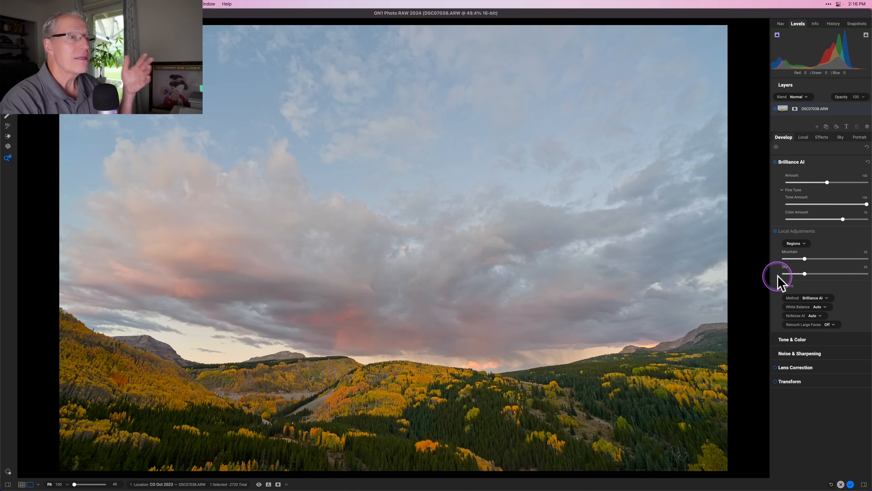
pyautogui.moveTo(813, 270)
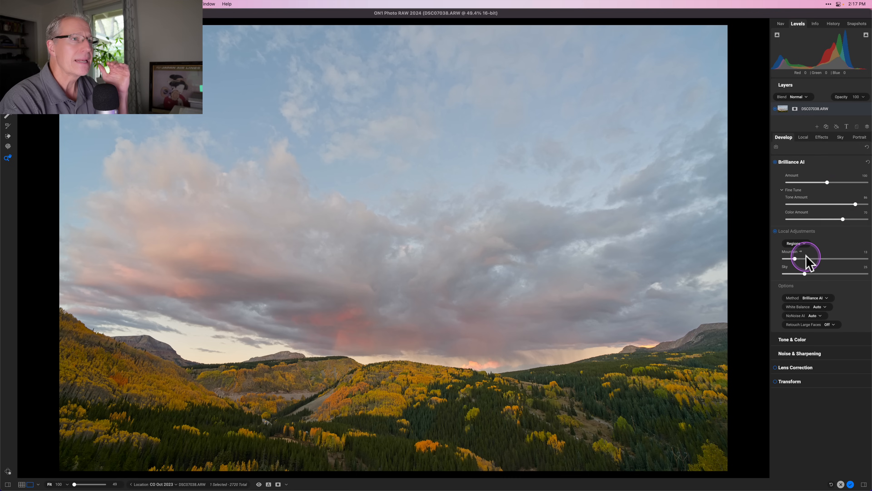
# Collapse Brilliance AI, expand Tone & Color and restore the histogram display.
pyautogui.click(791, 161)
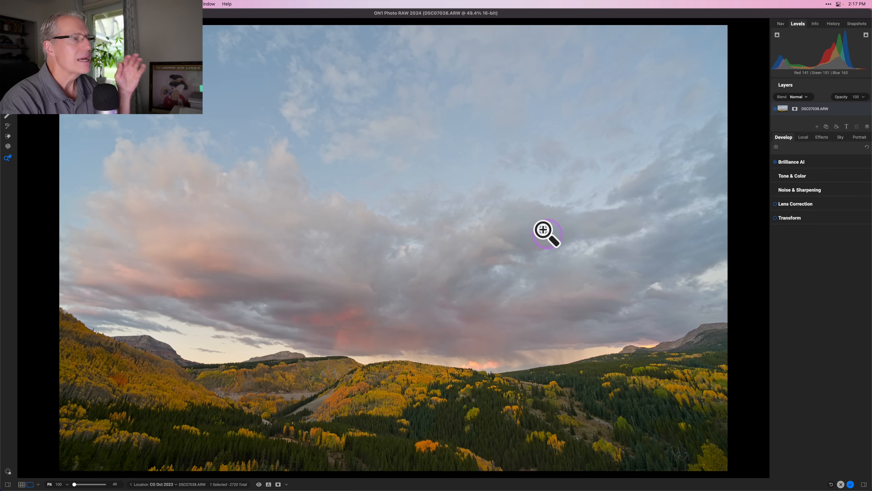
pyautogui.moveTo(711, 241)
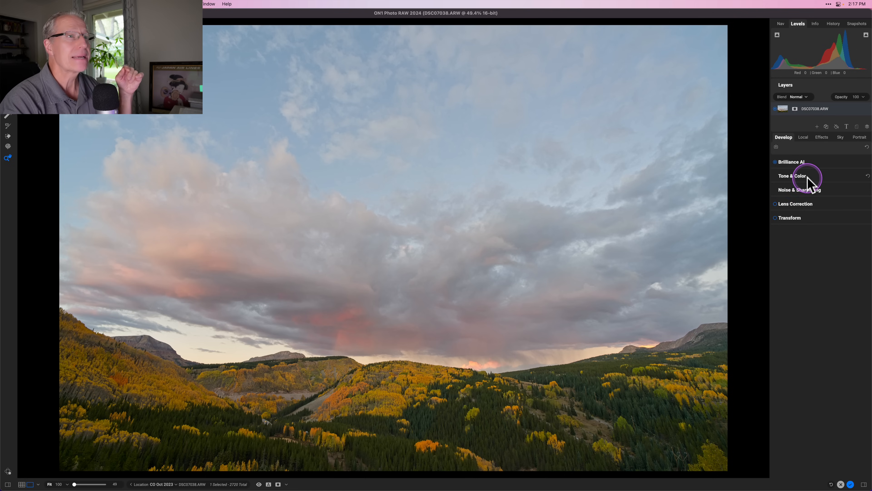
pyautogui.click(791, 176)
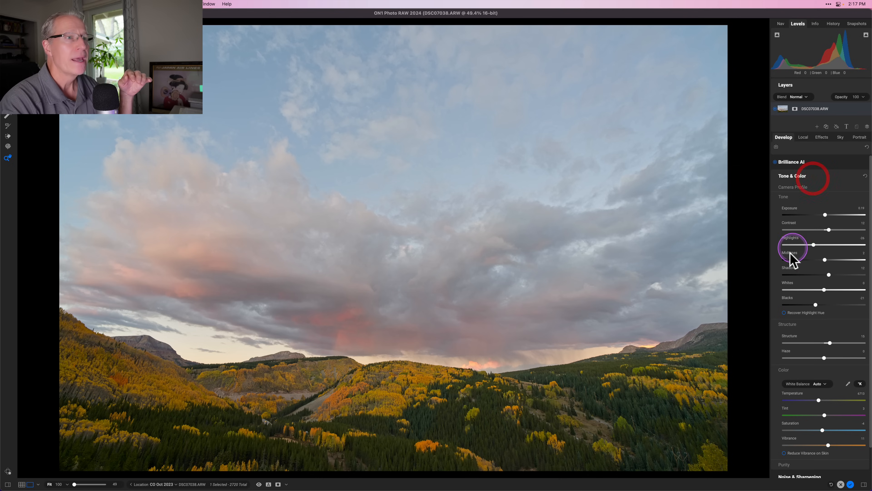
pyautogui.moveTo(785, 277)
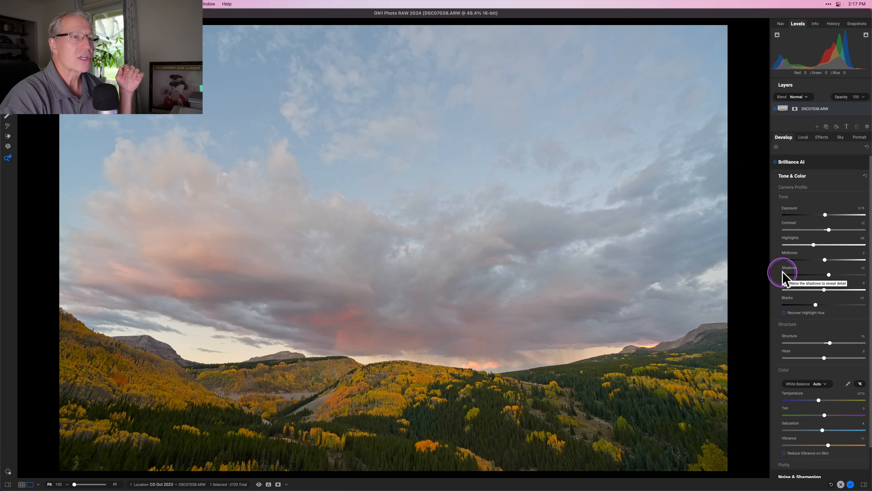
pyautogui.moveTo(755, 261)
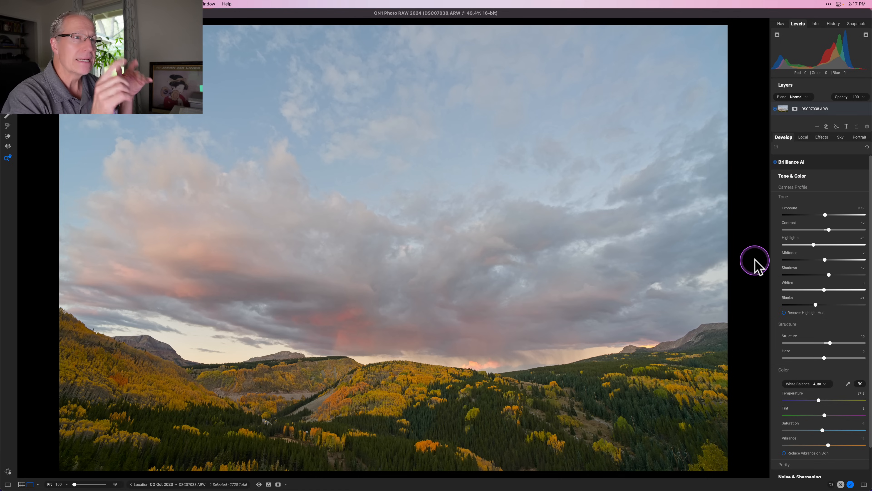
pyautogui.moveTo(758, 266)
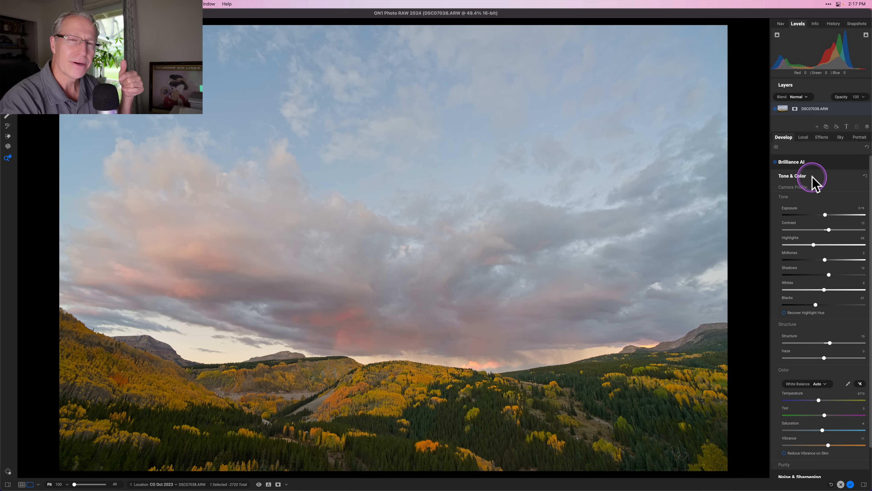
pyautogui.moveTo(799, 164)
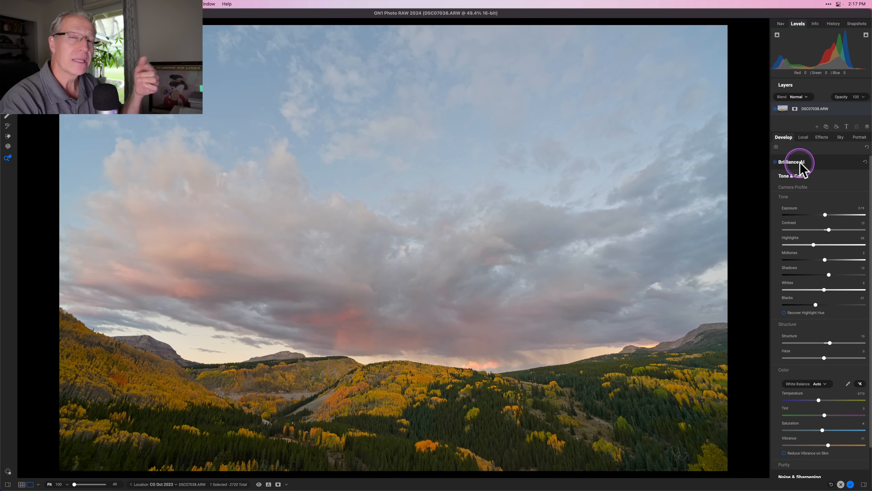
pyautogui.moveTo(798, 162)
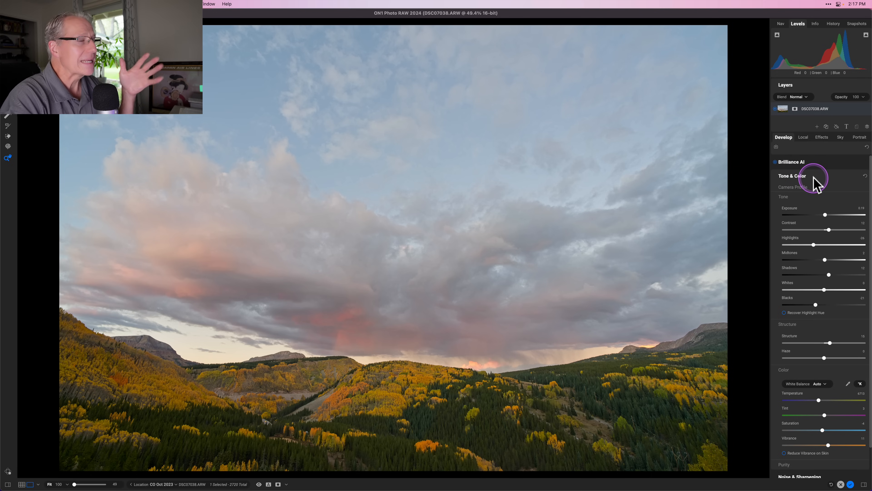
pyautogui.moveTo(832, 273)
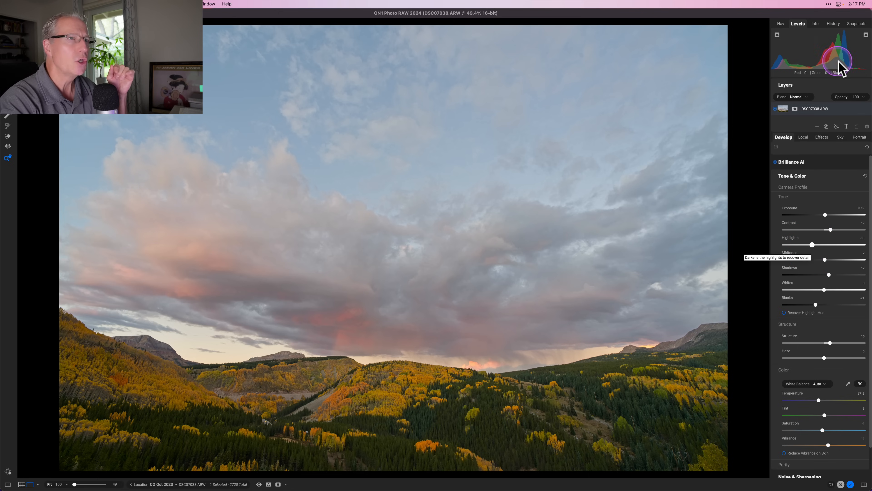
pyautogui.moveTo(781, 24)
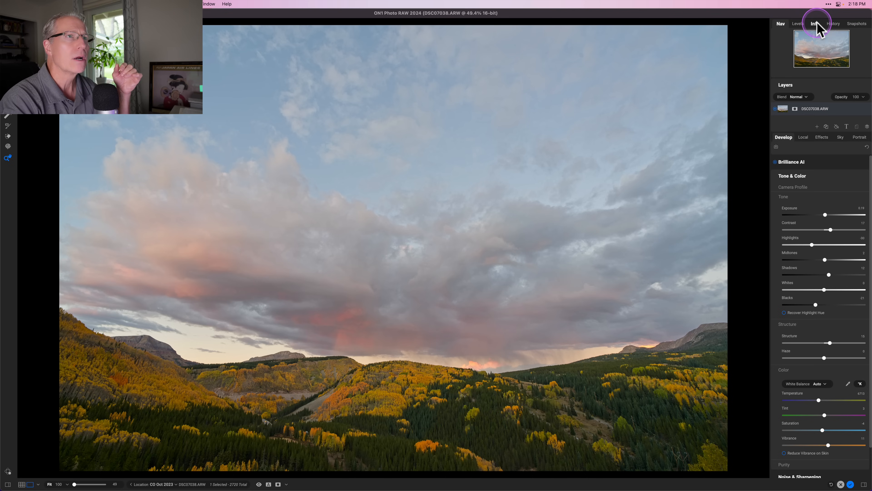
pyautogui.click(798, 23)
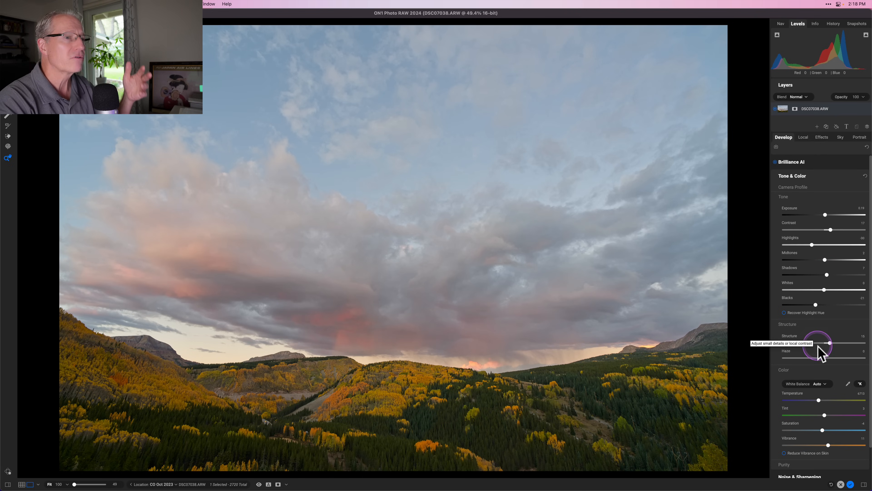
pyautogui.moveTo(831, 367)
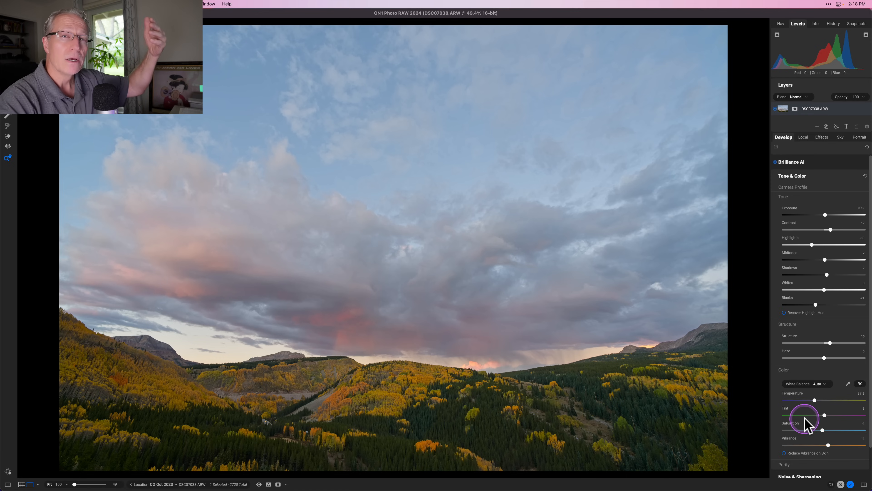
pyautogui.moveTo(330, 359)
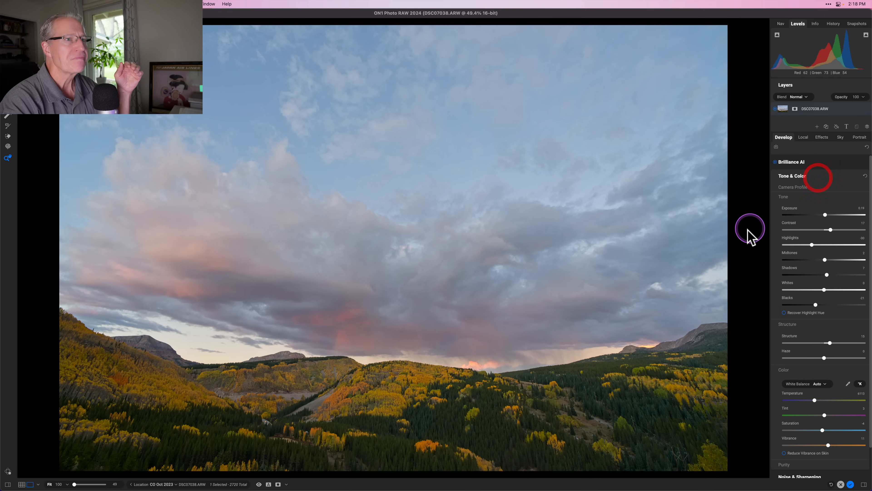
# Collapse the Tone & Color section before framing the crop.
pyautogui.click(792, 175)
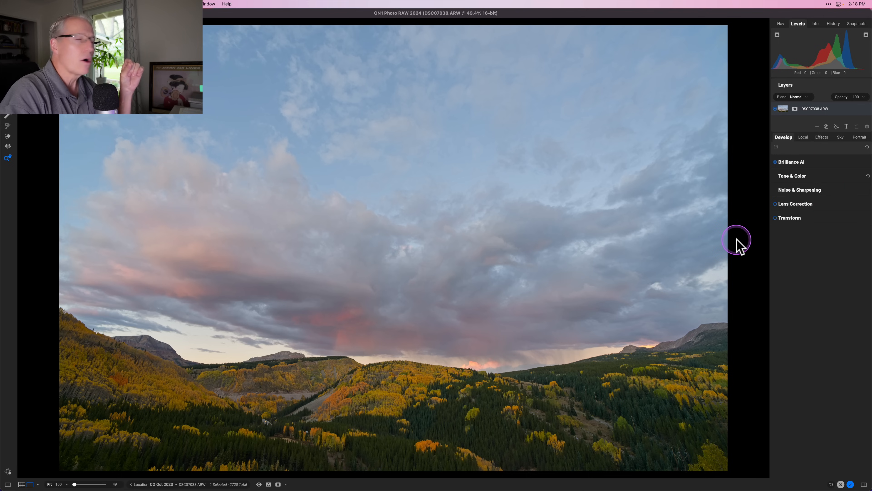
pyautogui.moveTo(740, 246)
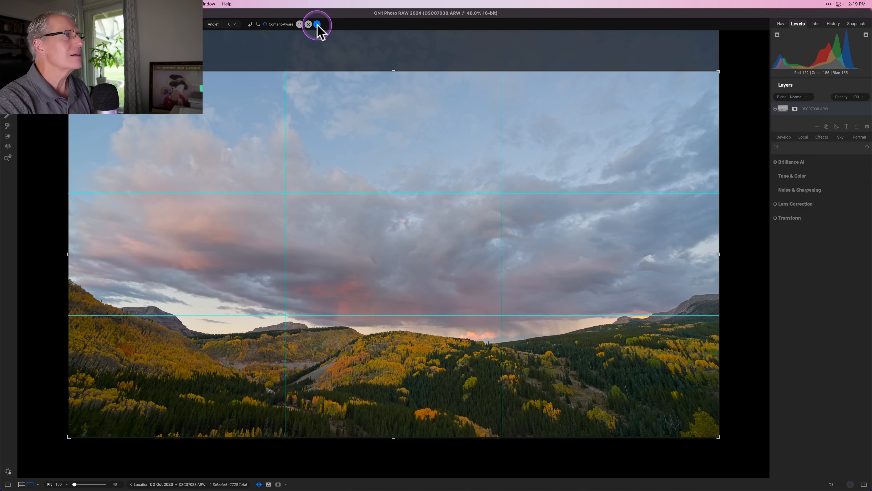
# Commit the crop so the trimmed landscape refits the view.
pyautogui.click(308, 24)
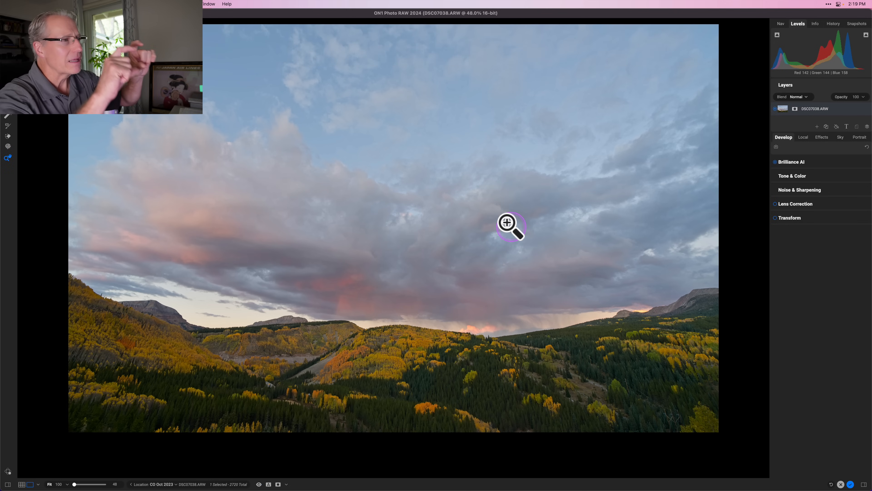
pyautogui.click(506, 226)
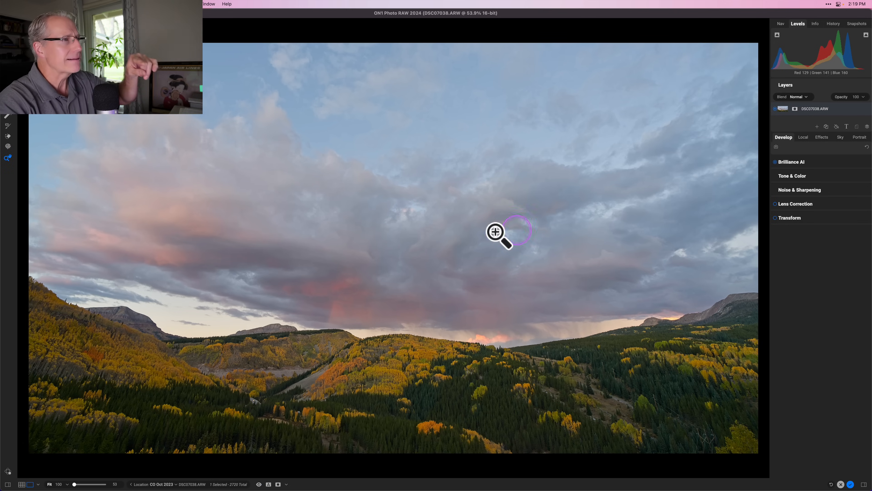
pyautogui.moveTo(439, 75)
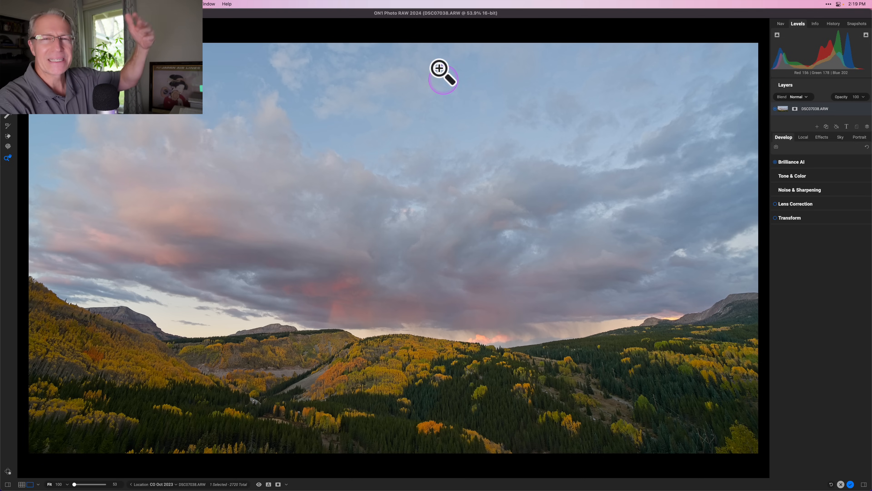
pyautogui.moveTo(448, 279)
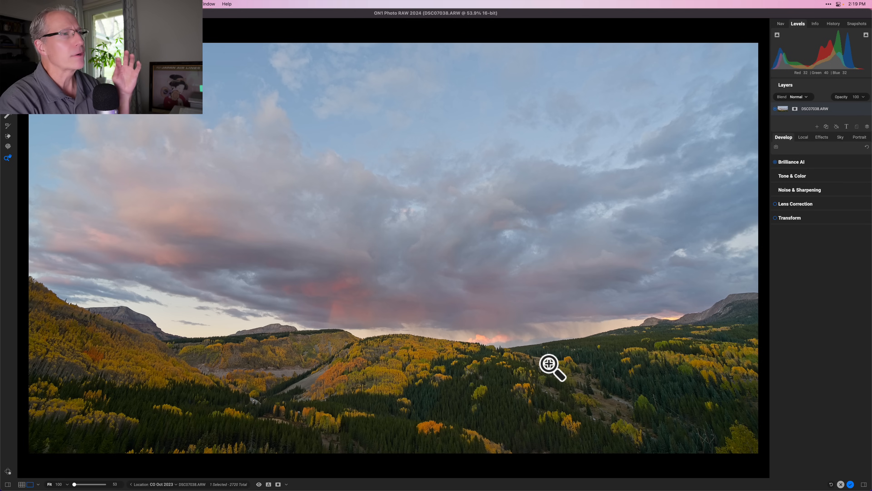
pyautogui.moveTo(587, 384)
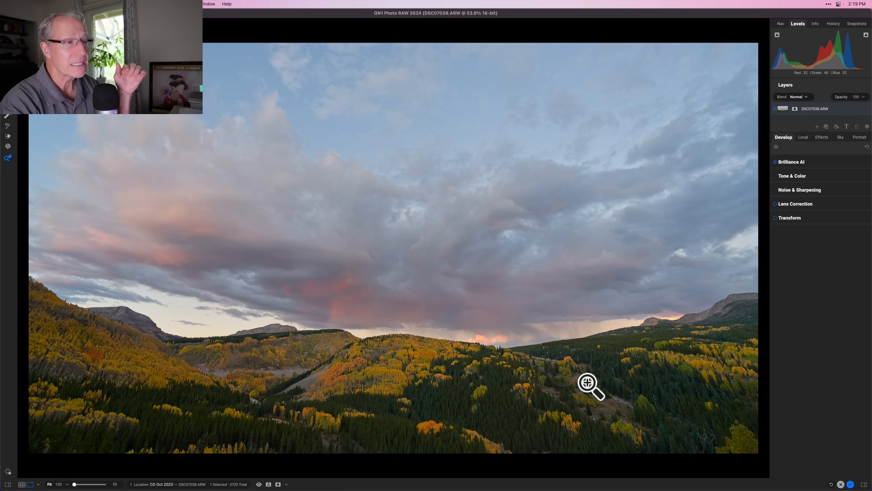
pyautogui.moveTo(627, 384)
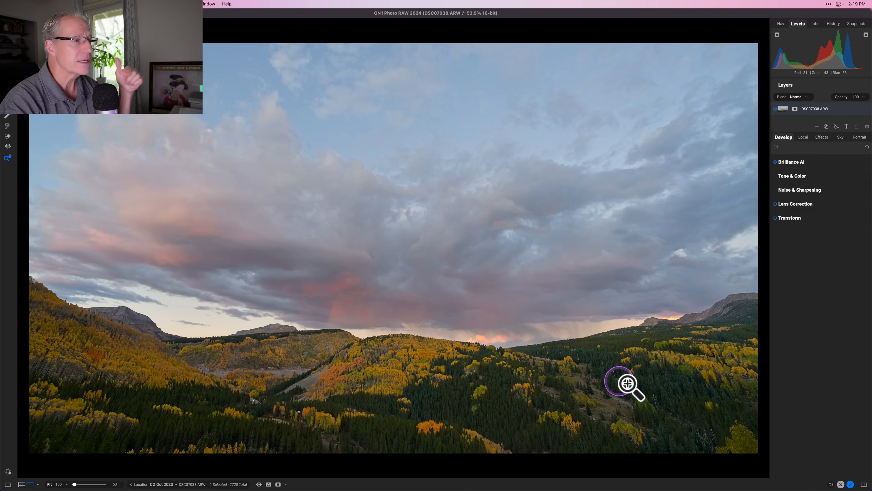
pyautogui.moveTo(676, 395)
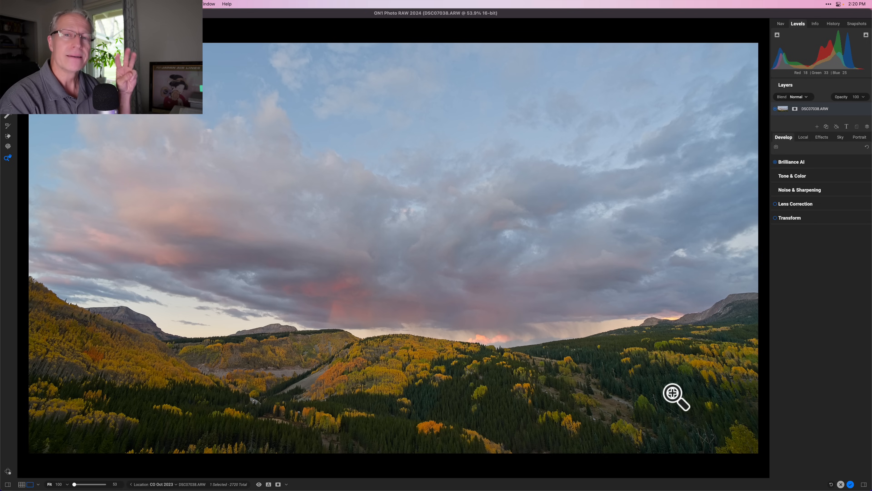
pyautogui.moveTo(806, 123)
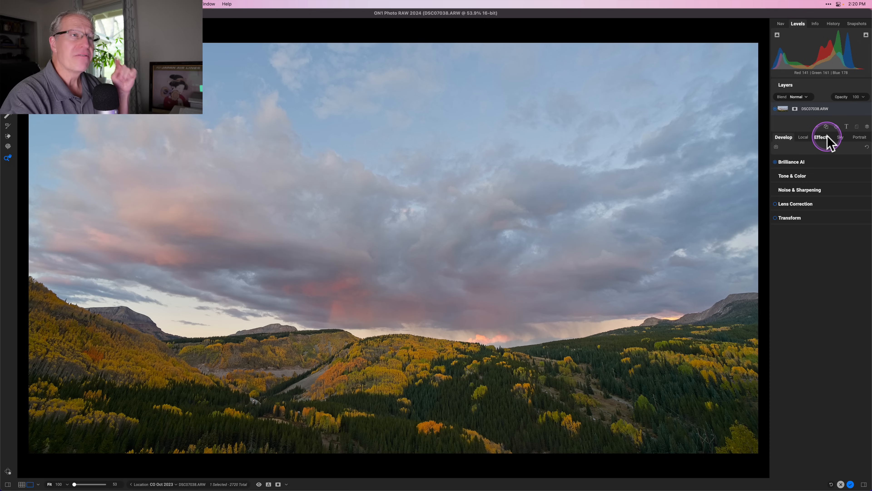
pyautogui.moveTo(803, 137)
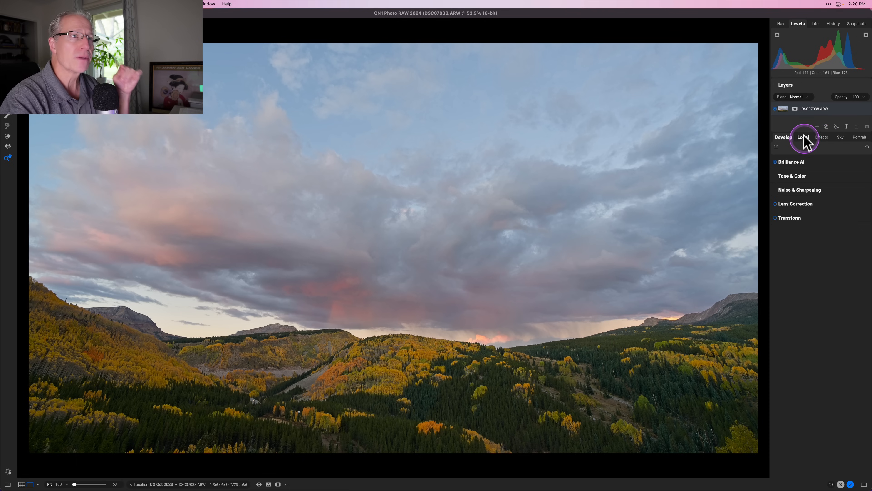
pyautogui.moveTo(859, 138)
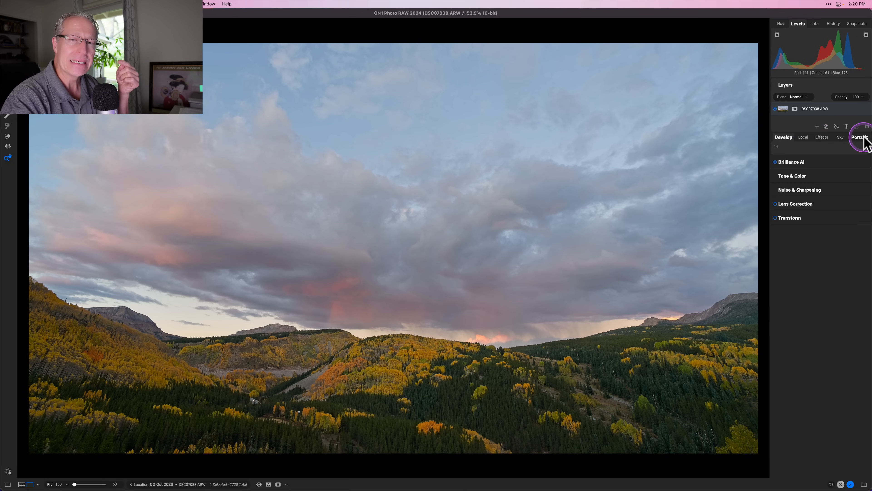
pyautogui.moveTo(828, 151)
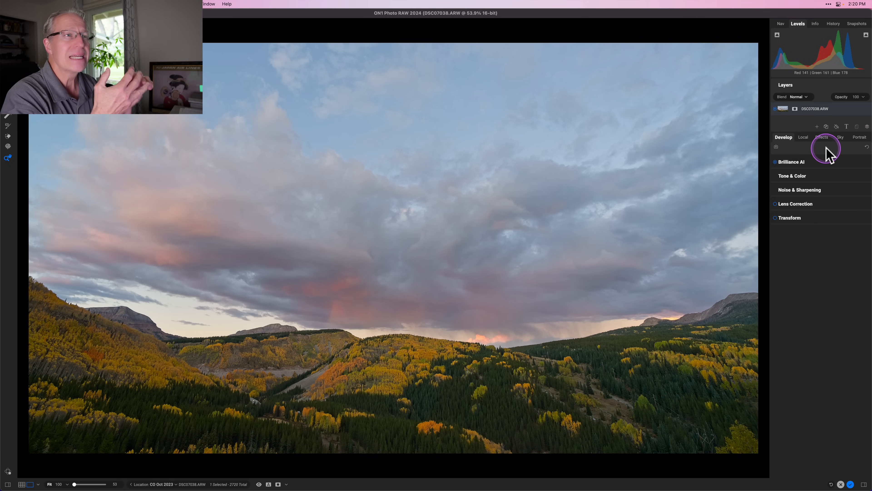
pyautogui.moveTo(829, 155)
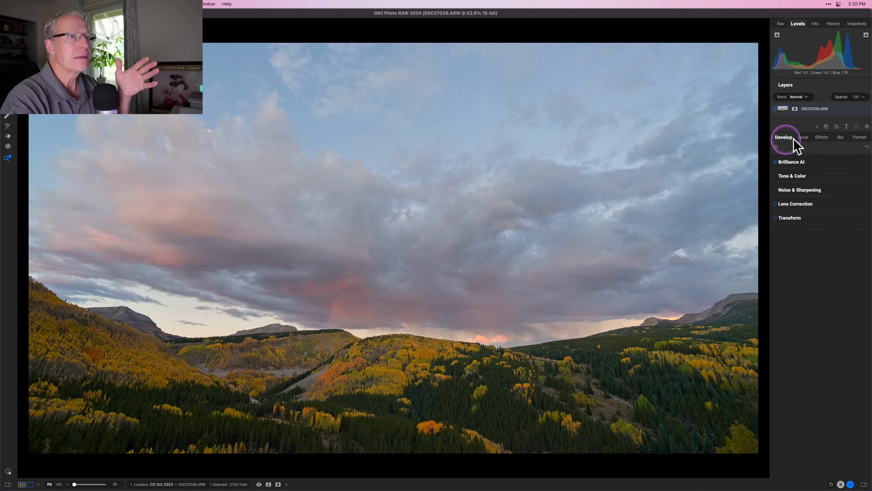
pyautogui.moveTo(810, 142)
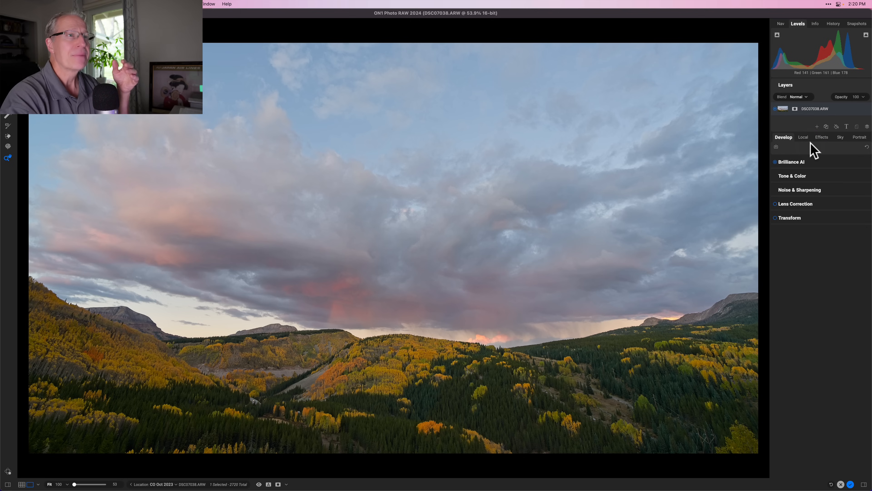
# Switch the right panel to the Local adjustments list.
pyautogui.click(803, 137)
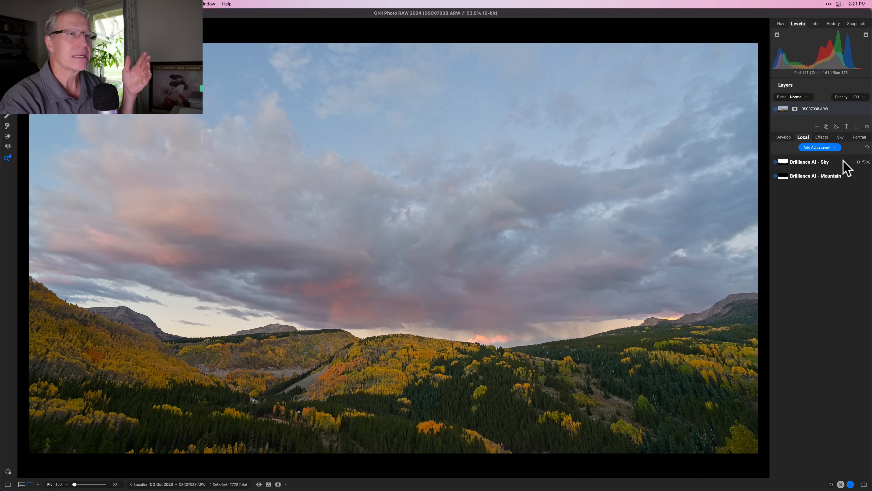
pyautogui.moveTo(801, 204)
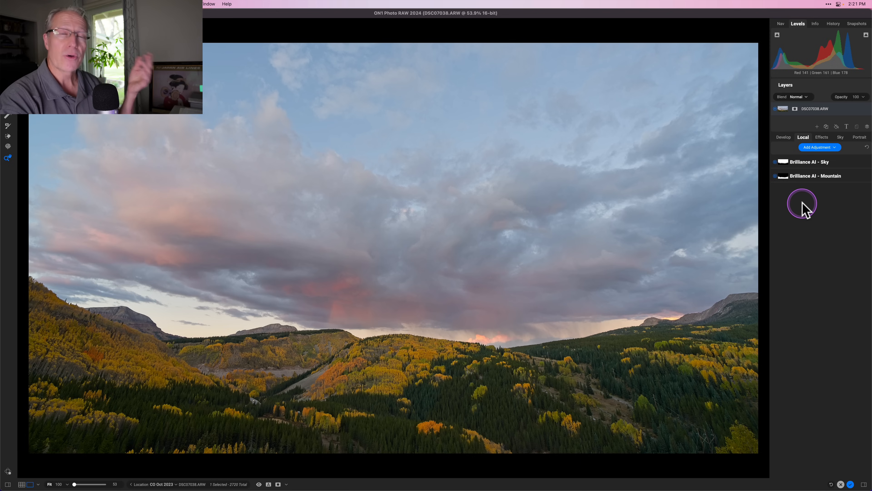
pyautogui.moveTo(804, 205)
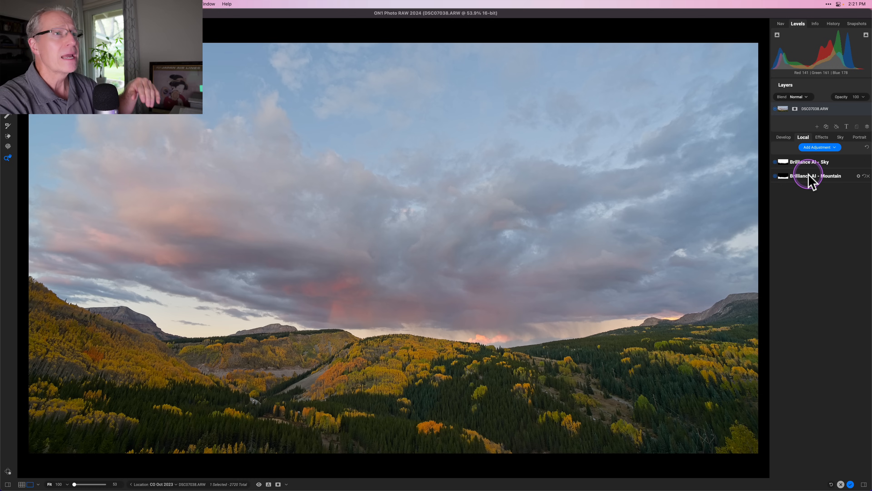
pyautogui.moveTo(810, 183)
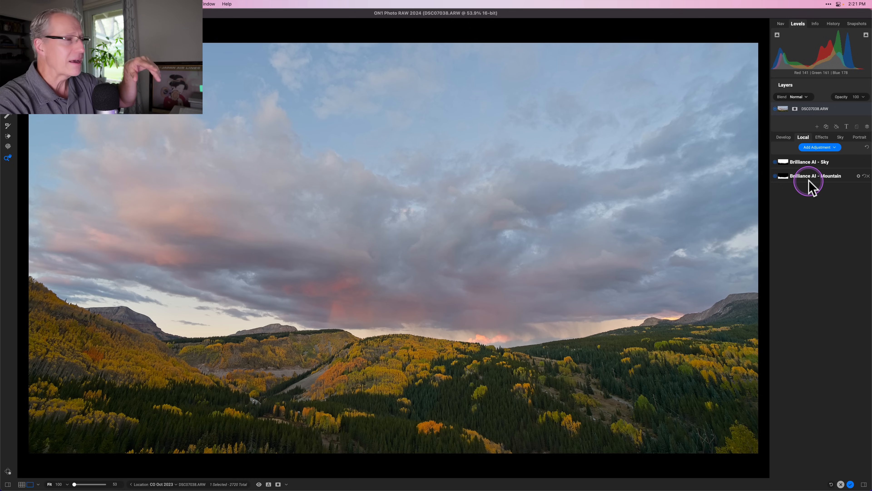
pyautogui.moveTo(810, 184)
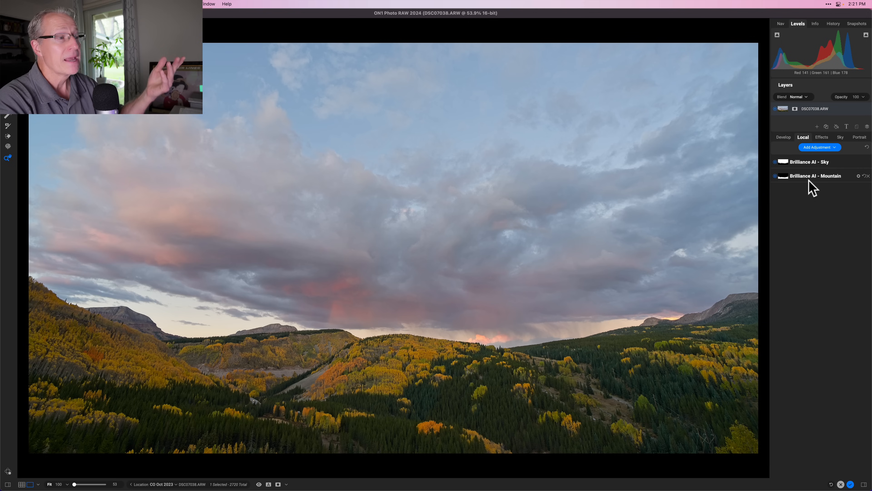
pyautogui.moveTo(834, 164)
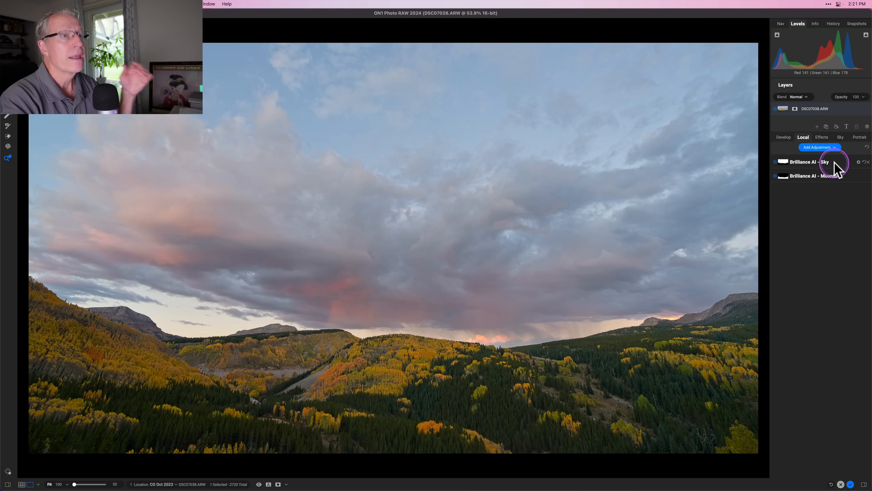
pyautogui.moveTo(841, 166)
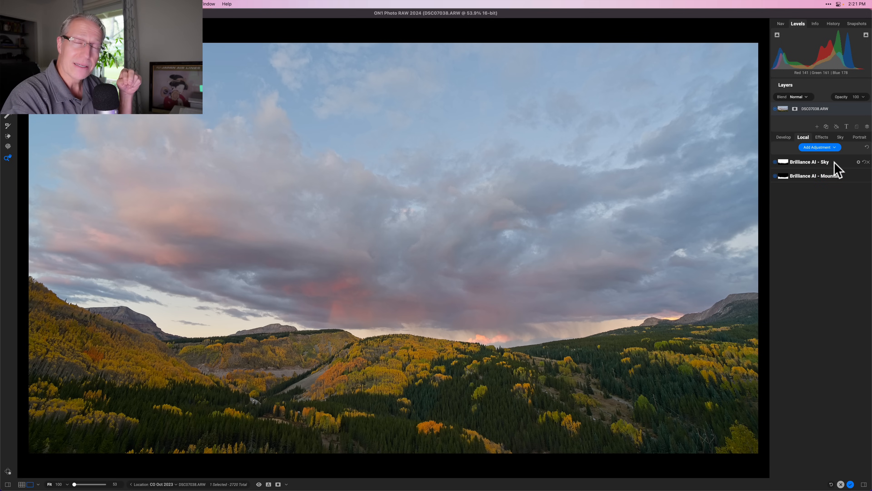
pyautogui.moveTo(831, 162)
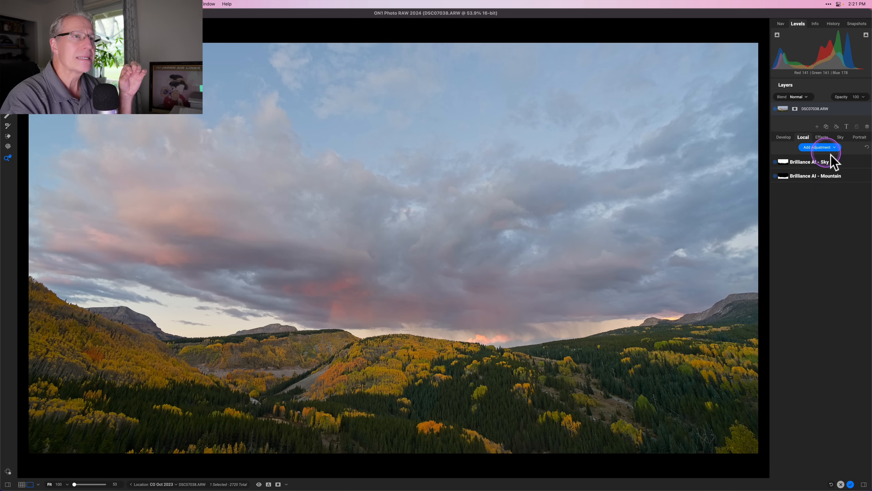
# Expand the Brilliance AI - Sky entry to show its sliders.
pyautogui.click(804, 162)
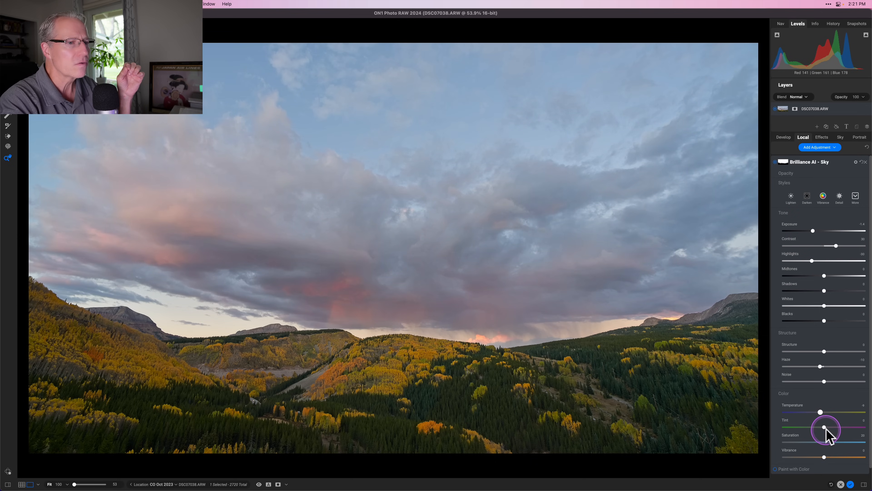
pyautogui.moveTo(829, 434)
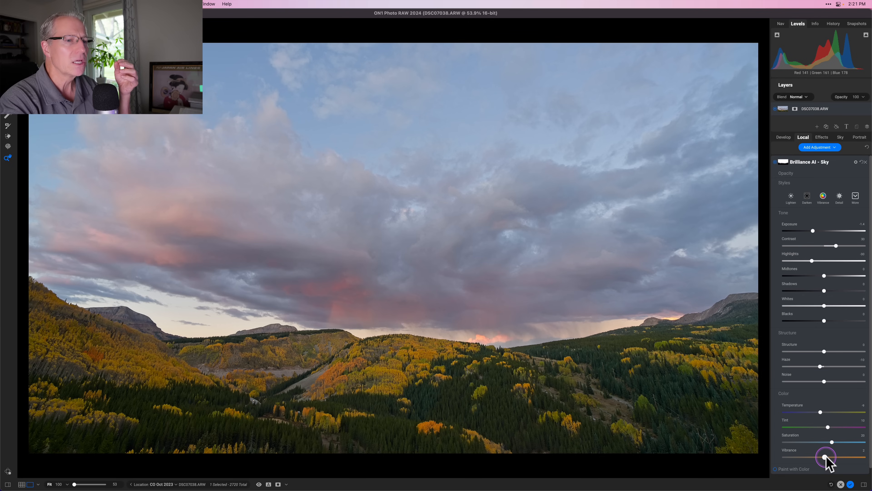
# Adjust the sky's vibrance and midtones, then move to the Brilliance AI - Mountain adjustment.
pyautogui.click(826, 456)
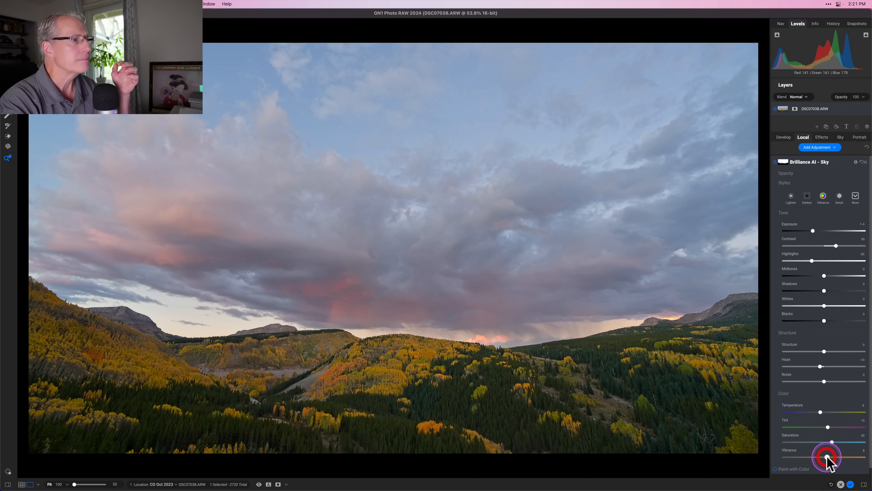
pyautogui.moveTo(822, 277)
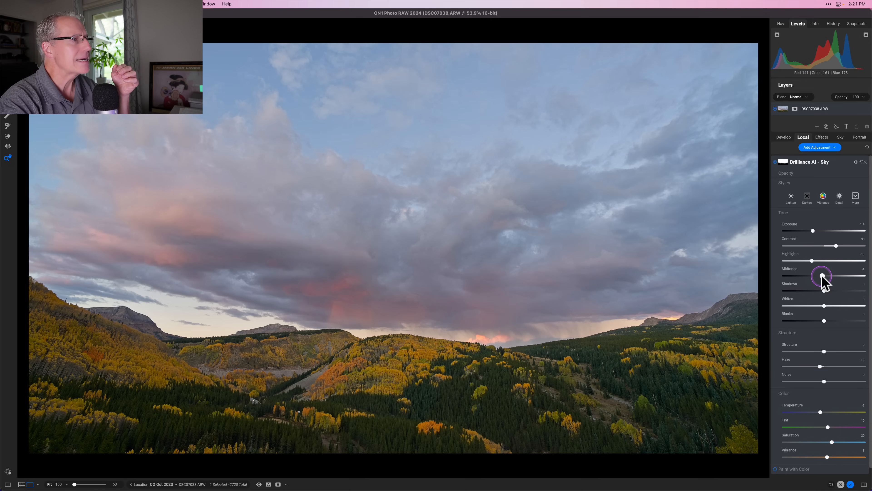
pyautogui.click(821, 277)
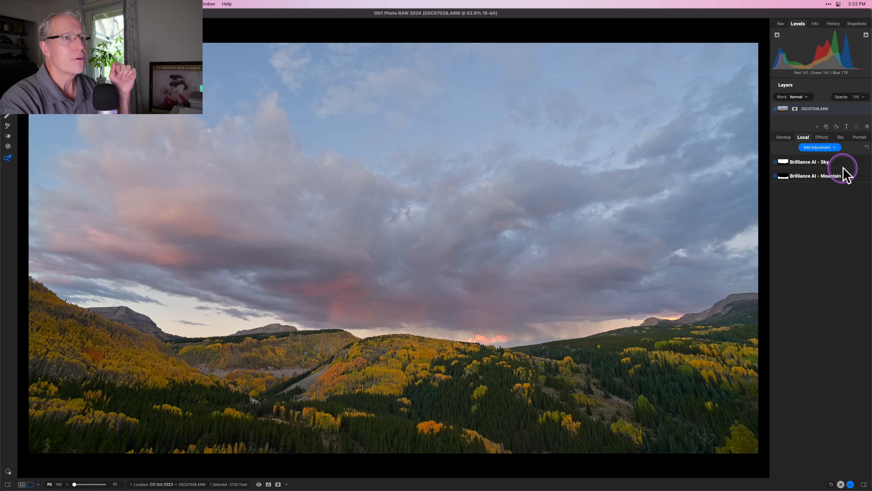
pyautogui.click(818, 176)
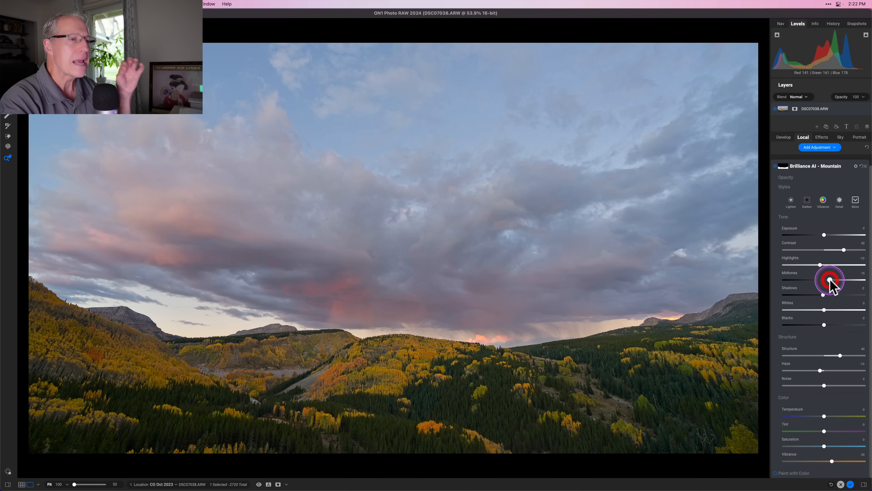
pyautogui.moveTo(827, 416)
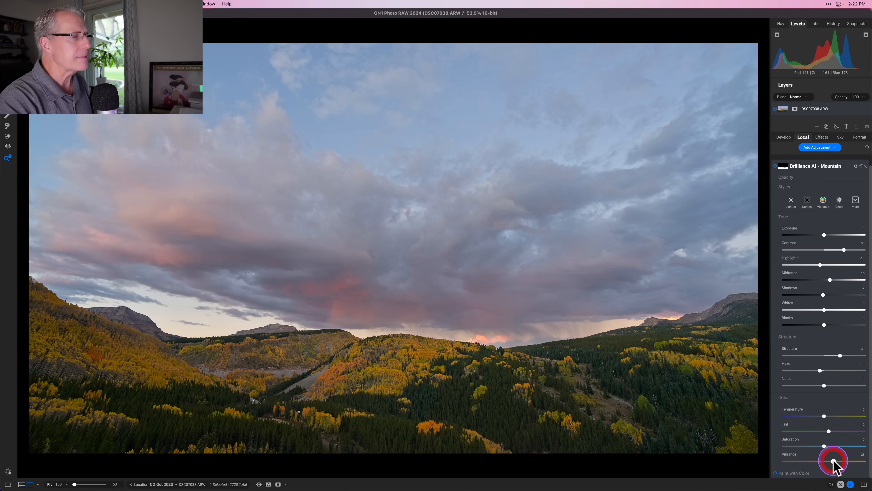
pyautogui.moveTo(839, 203)
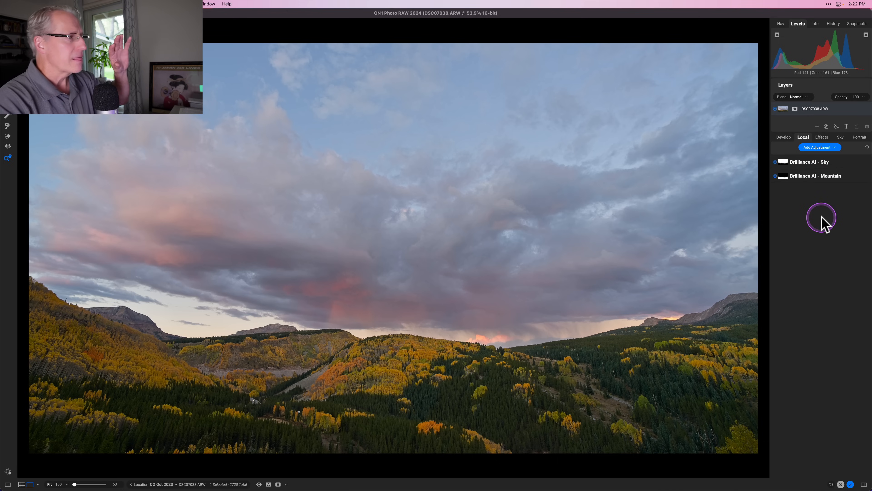
pyautogui.moveTo(825, 224)
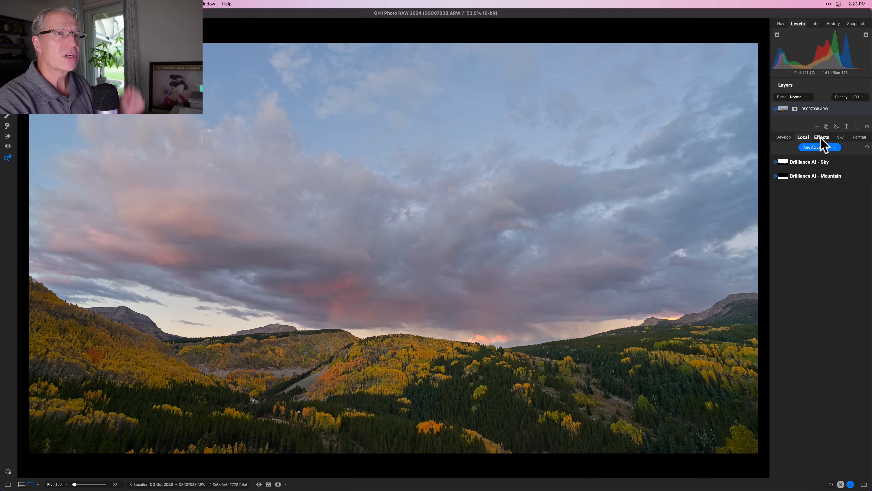
# Switch the right panel to the Effects filter stack.
pyautogui.click(822, 136)
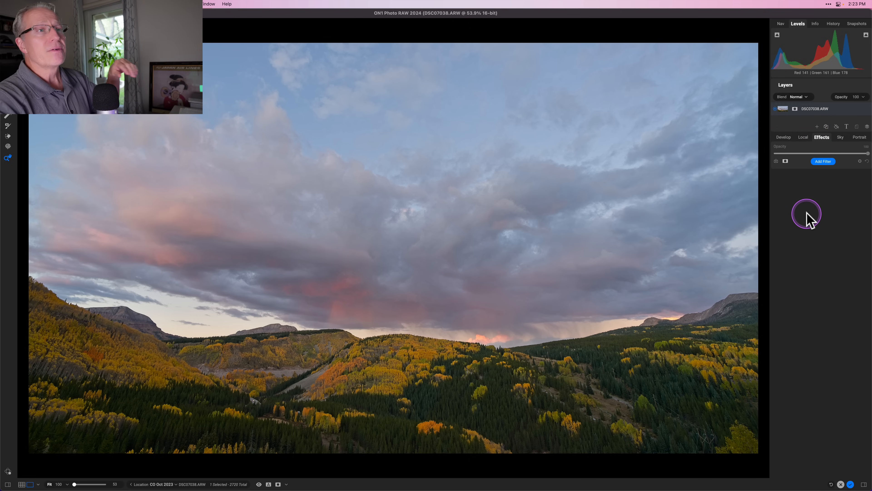
pyautogui.moveTo(809, 216)
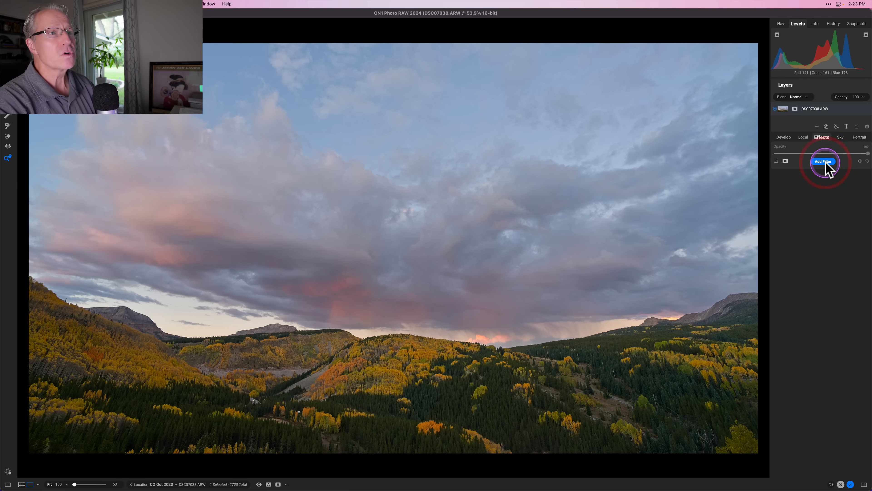
# Add a Dynamic Contrast filter masked to the Sky from the filter list.
pyautogui.click(823, 161)
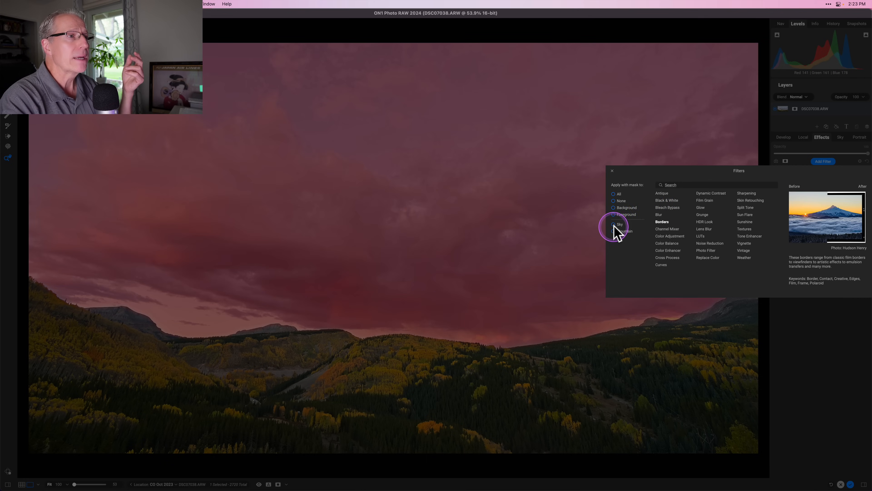
pyautogui.click(614, 225)
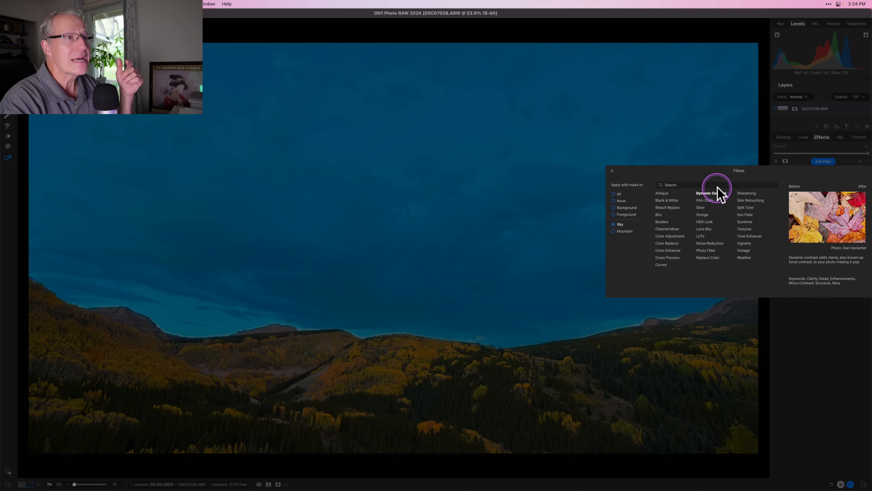
pyautogui.click(612, 171)
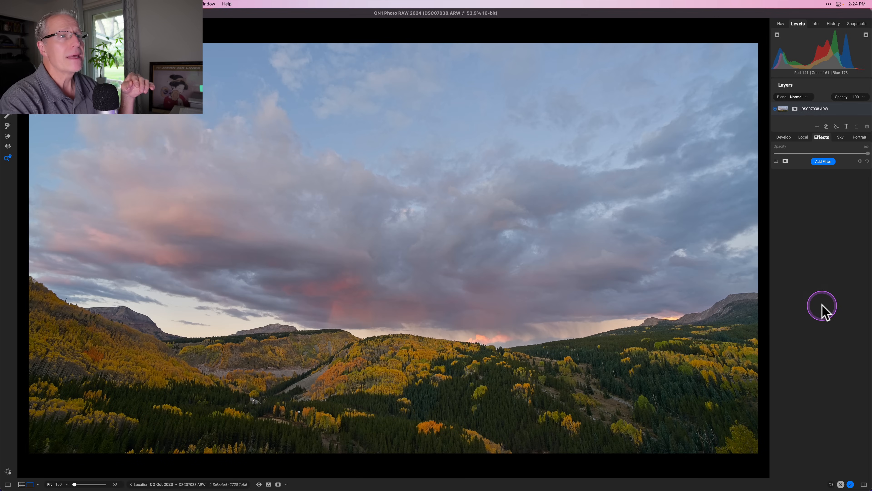
# Preview the sky mask in black and white, then dial back the Small, Medium and Large contrast amounts.
pyautogui.click(823, 162)
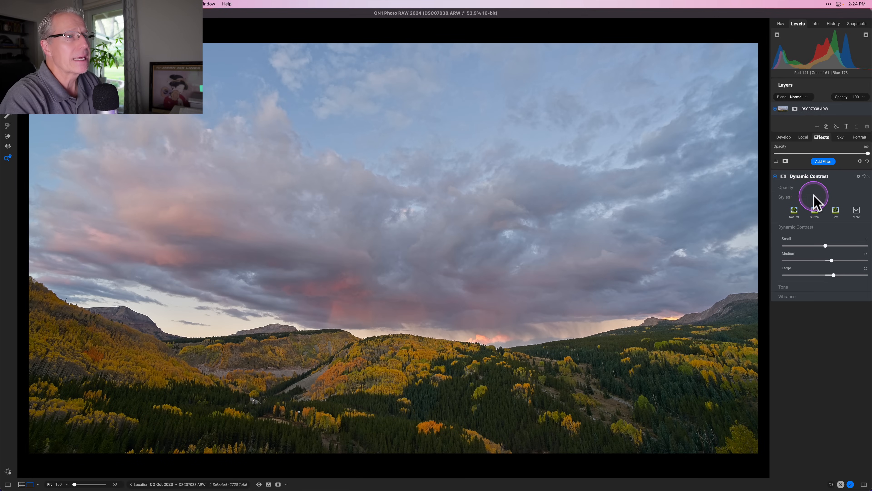
pyautogui.moveTo(816, 200)
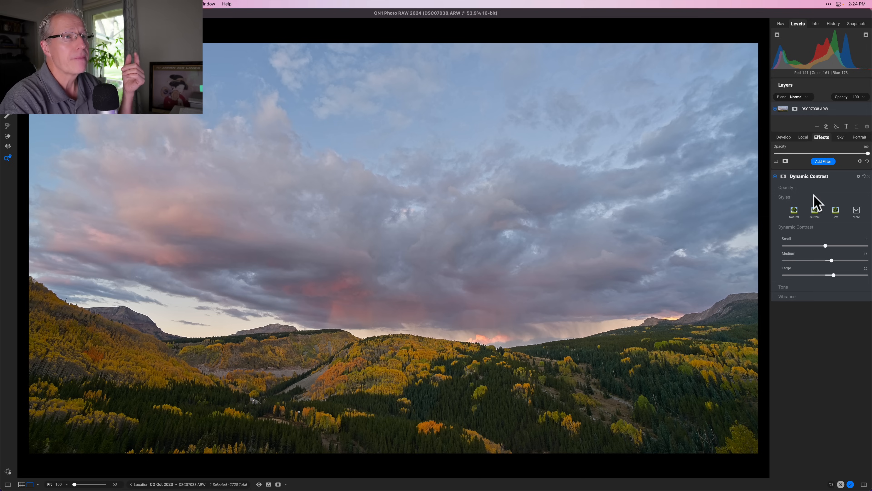
pyautogui.click(783, 177)
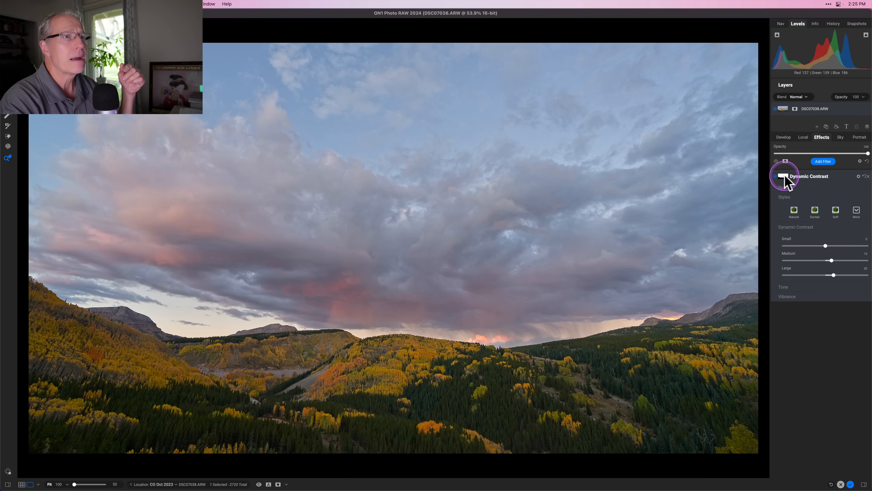
pyautogui.click(782, 176)
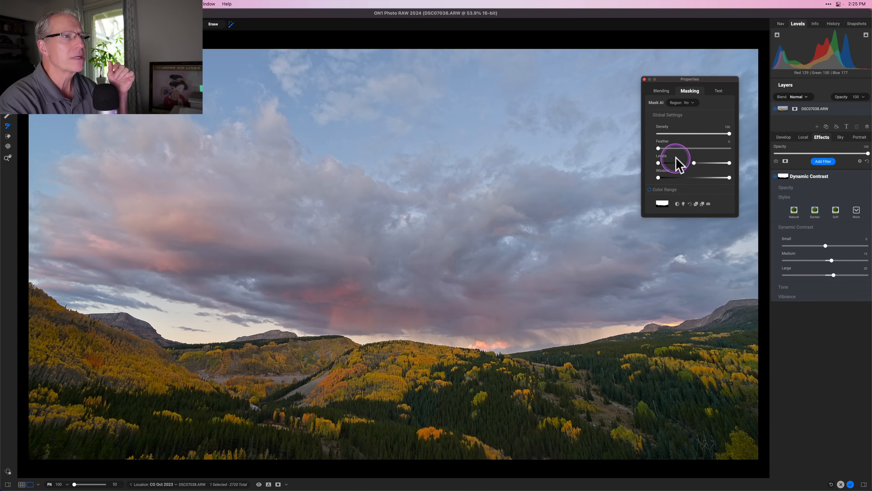
pyautogui.click(707, 204)
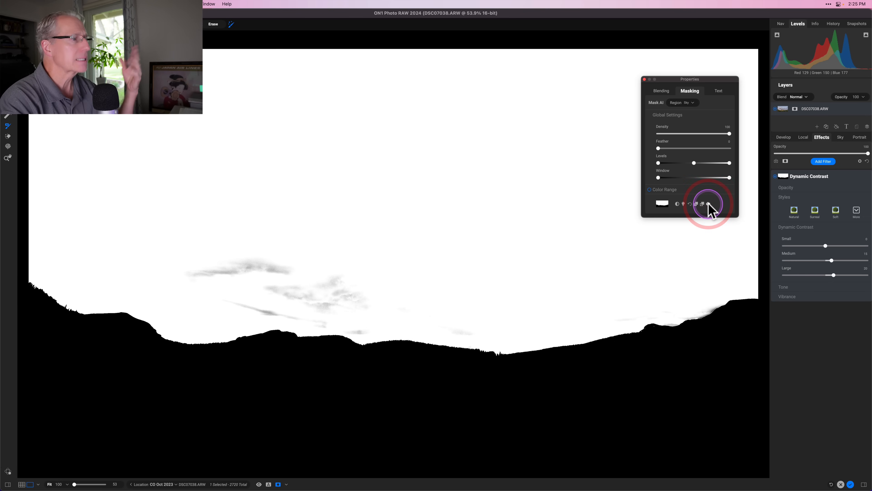
pyautogui.click(709, 204)
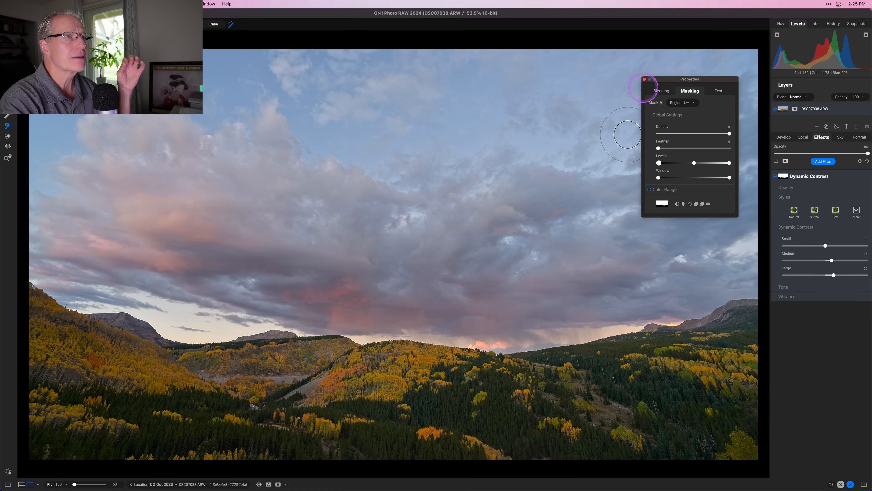
pyautogui.click(643, 79)
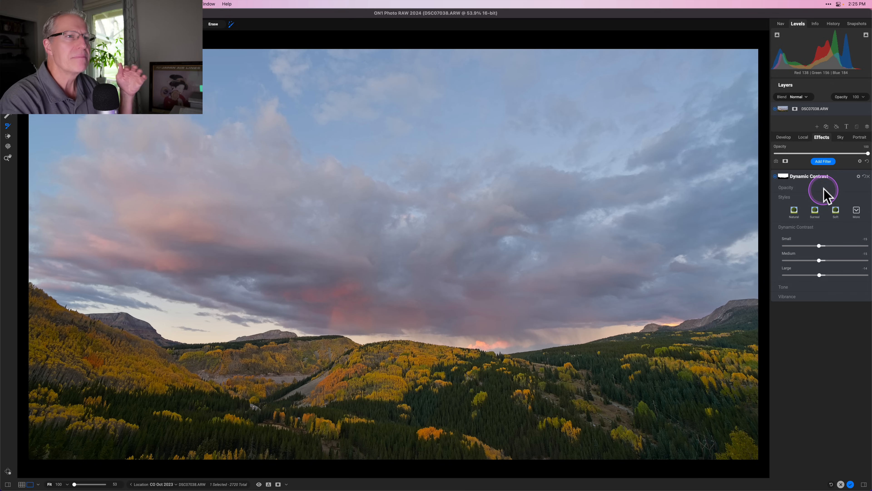
pyautogui.moveTo(832, 188)
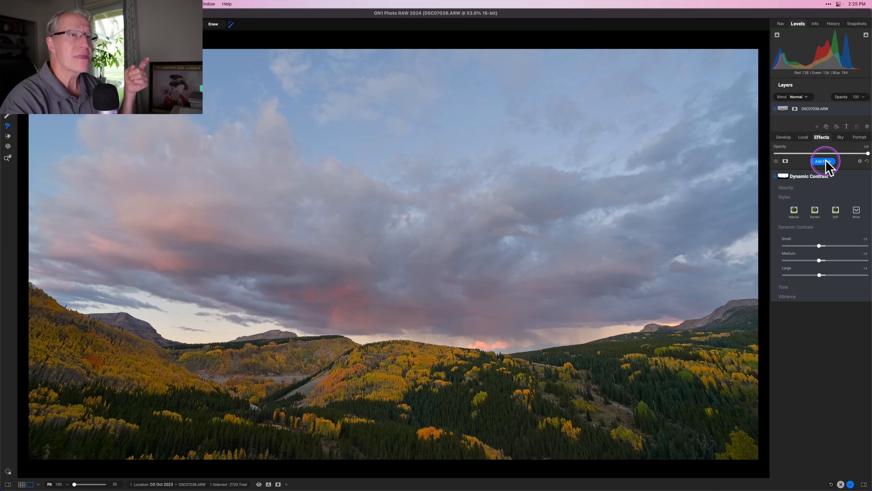
# Add a second Dynamic Contrast filter masked to the Mountains.
pyautogui.click(823, 161)
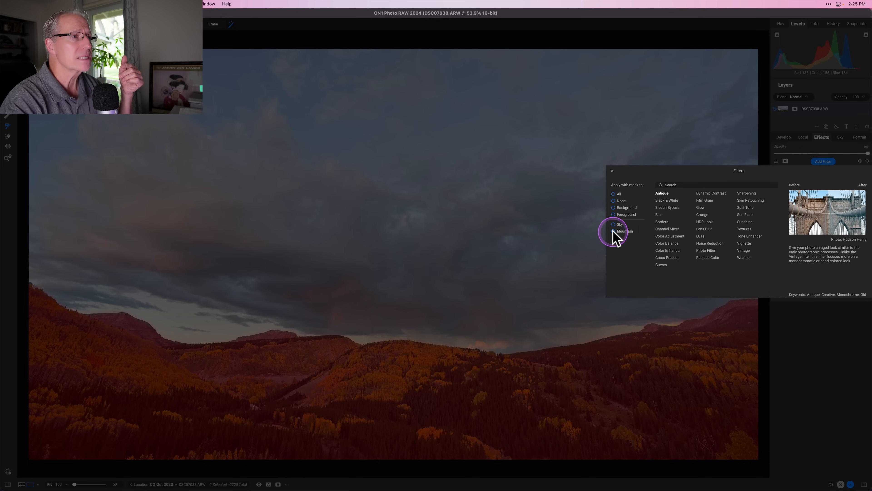
pyautogui.click(658, 214)
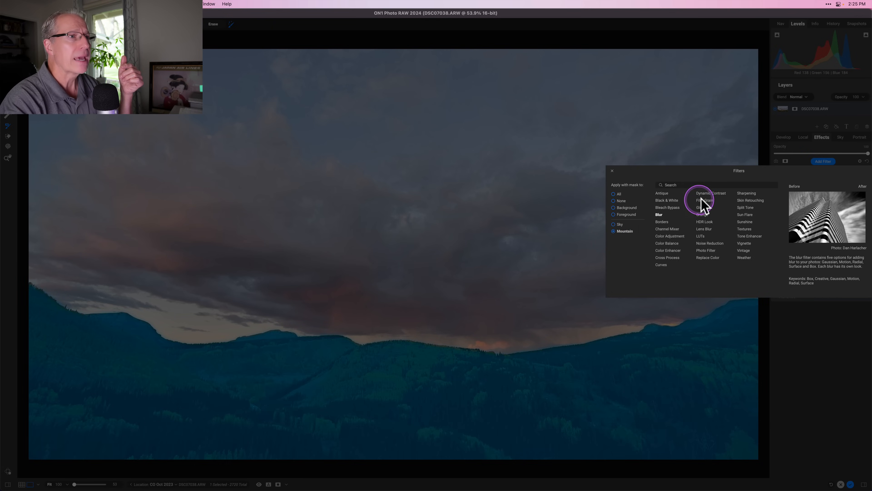
pyautogui.click(710, 193)
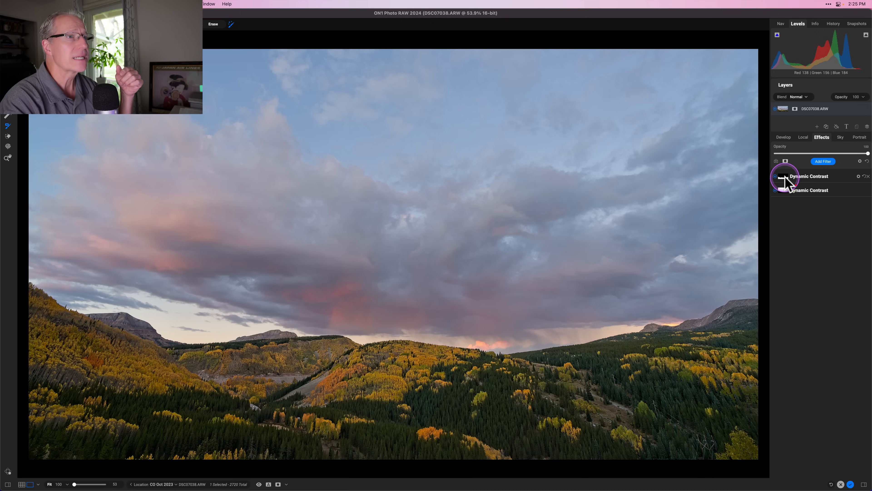
# Preview the mountain mask in black and white and expand the filter's contrast settings.
pyautogui.click(784, 177)
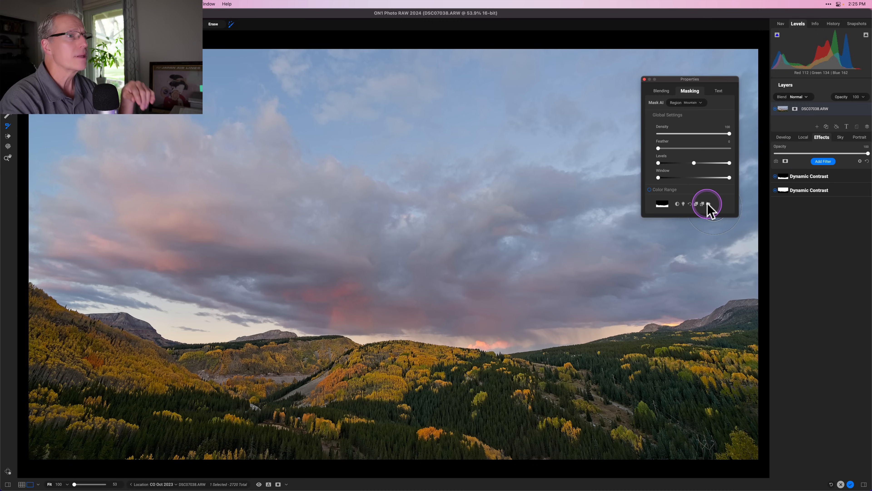
pyautogui.click(708, 203)
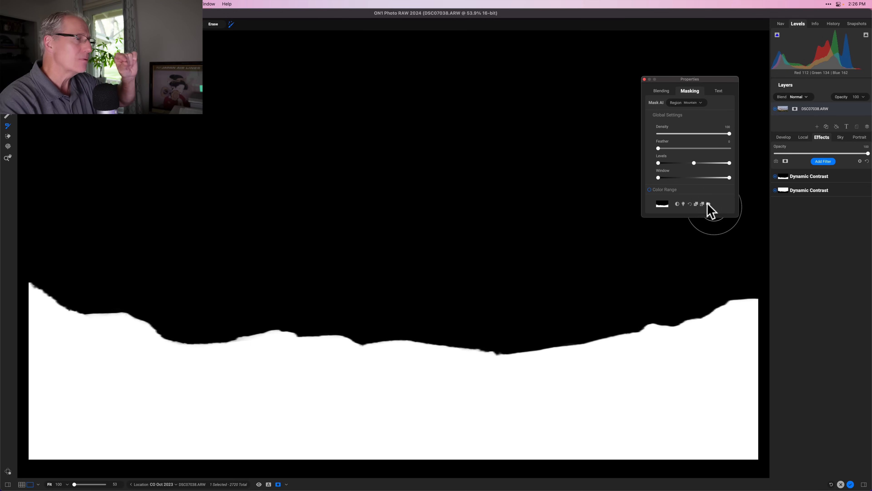
pyautogui.moveTo(647, 83)
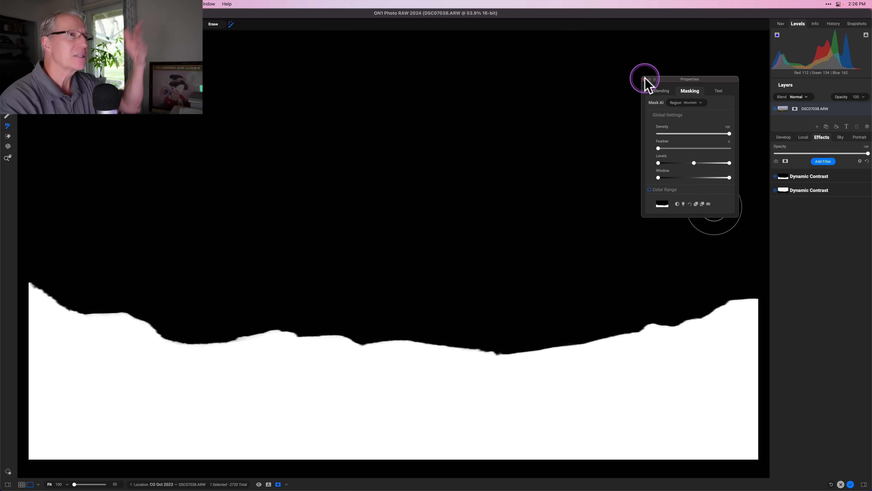
pyautogui.click(646, 79)
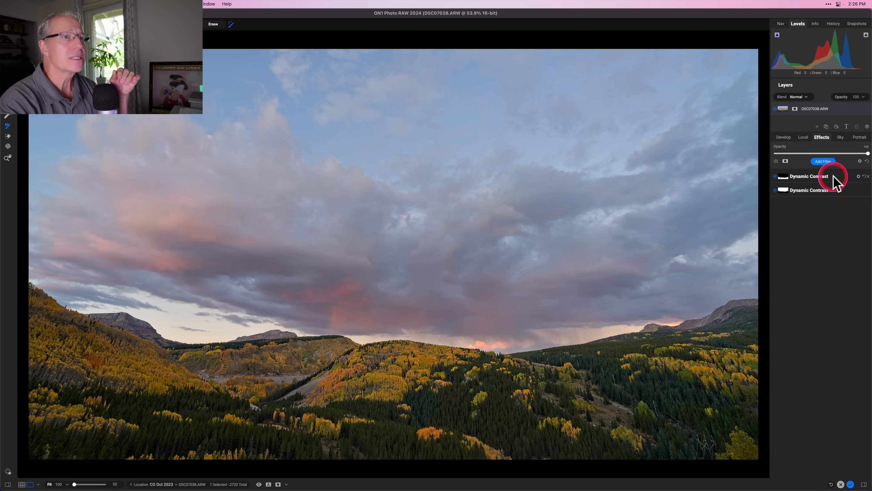
pyautogui.click(809, 176)
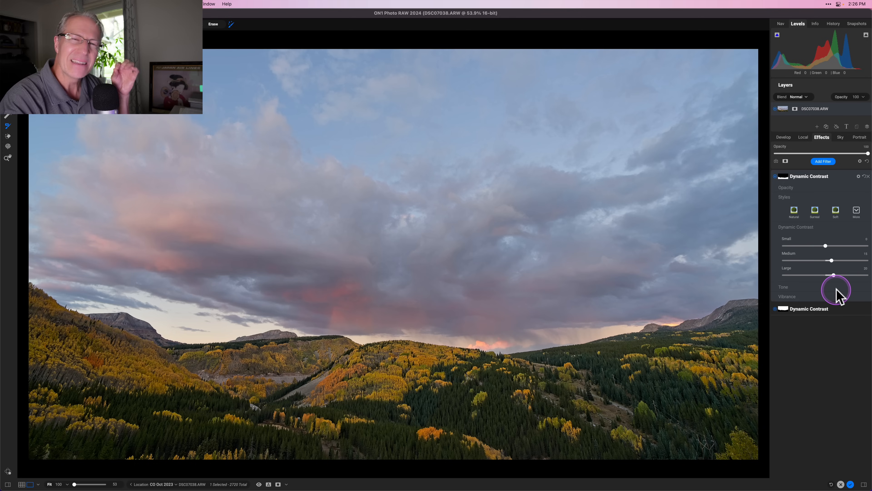
pyautogui.moveTo(840, 295)
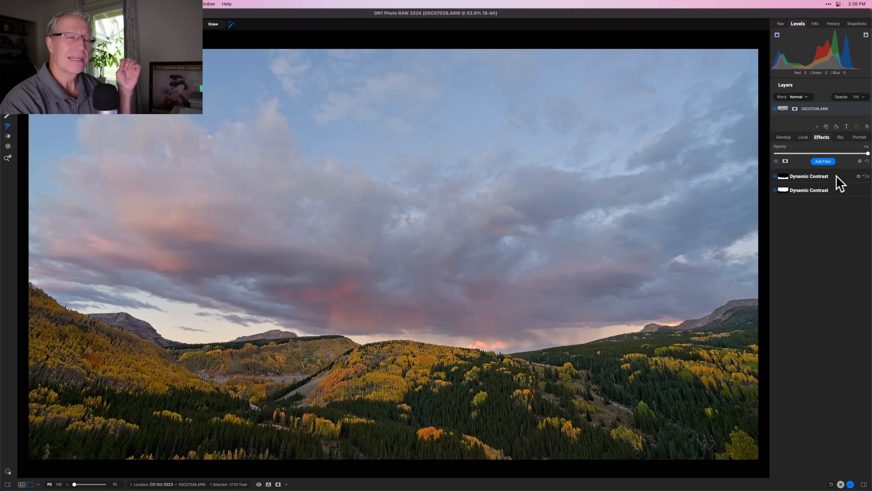
pyautogui.moveTo(833, 174)
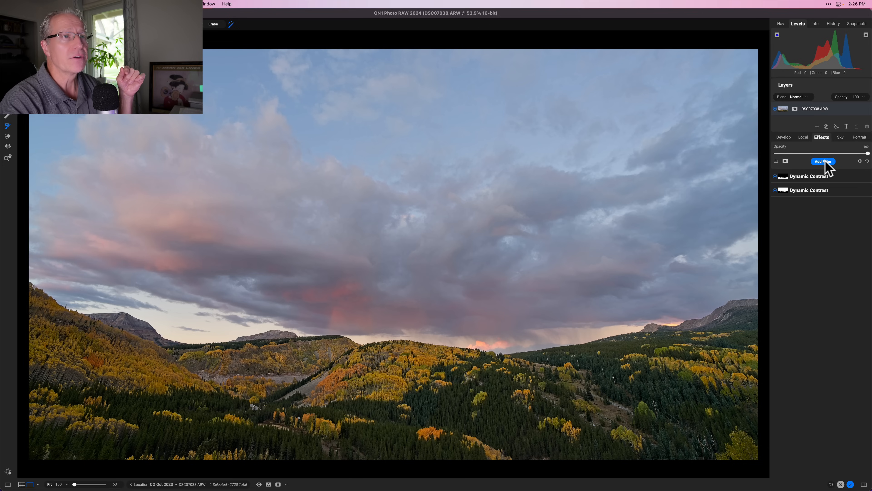
pyautogui.moveTo(693, 231)
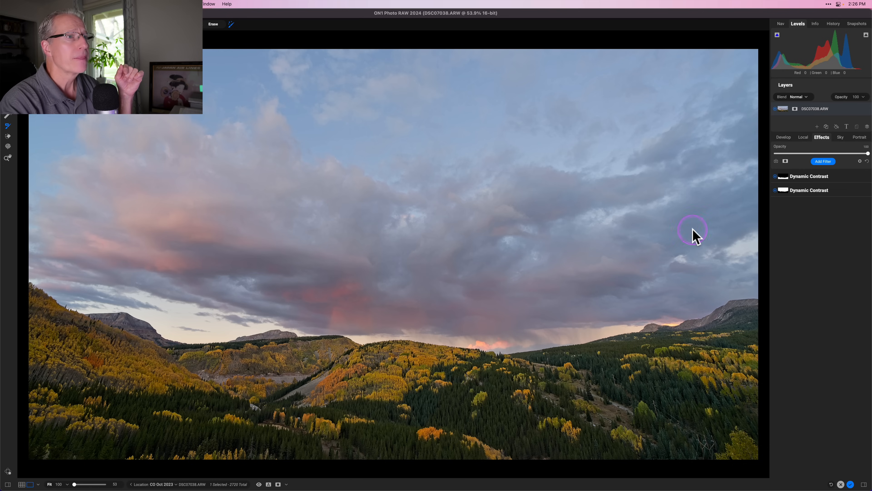
# Add a Color Adjustment filter, shift orange and yellow hues and lower green brightness.
pyautogui.click(822, 161)
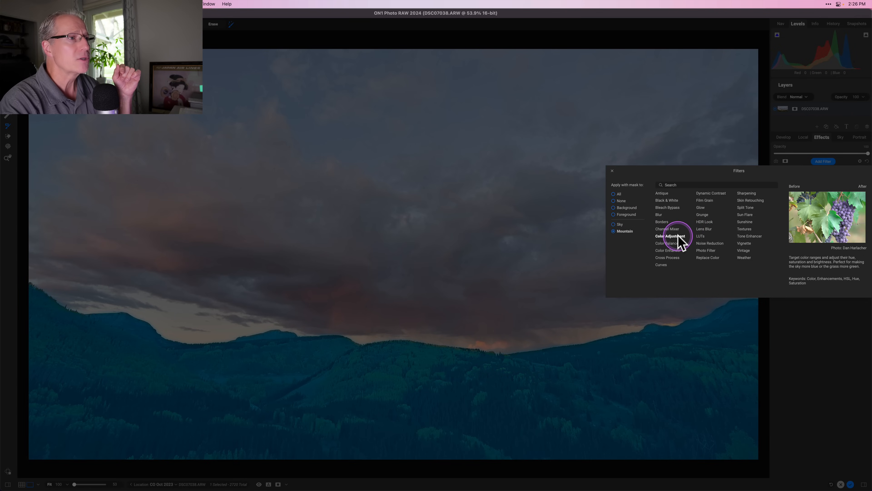
pyautogui.click(669, 236)
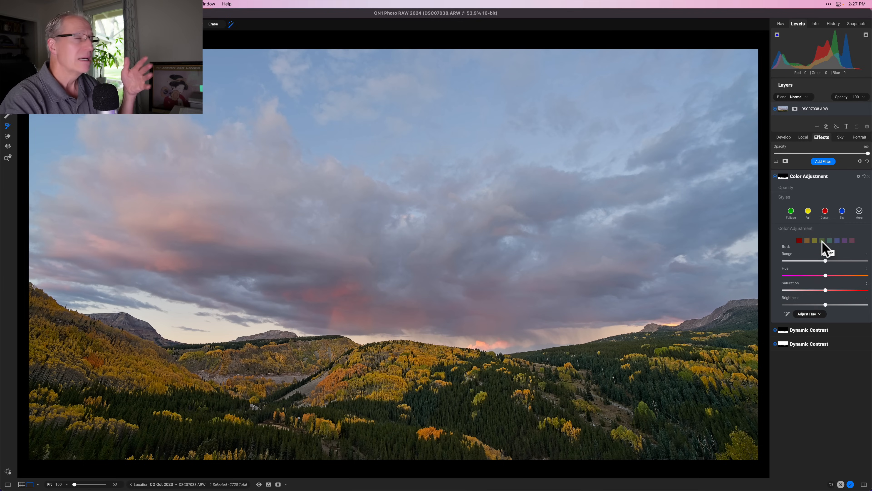
pyautogui.click(807, 241)
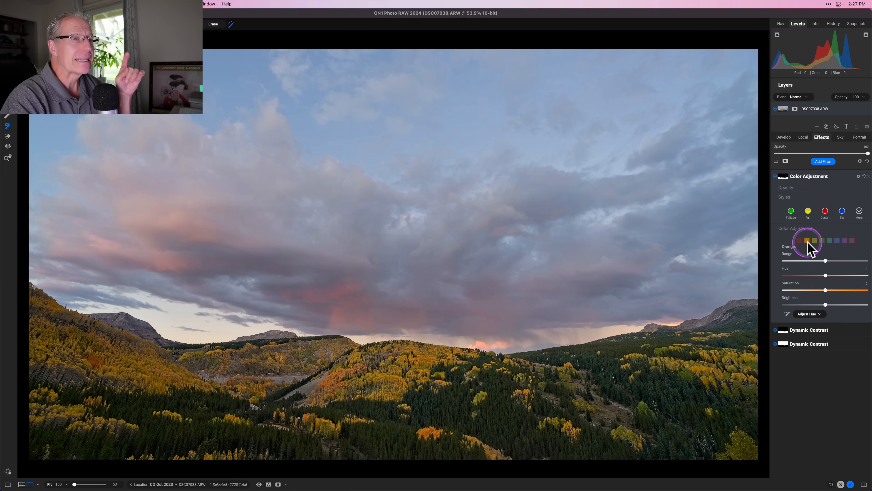
pyautogui.moveTo(825, 277)
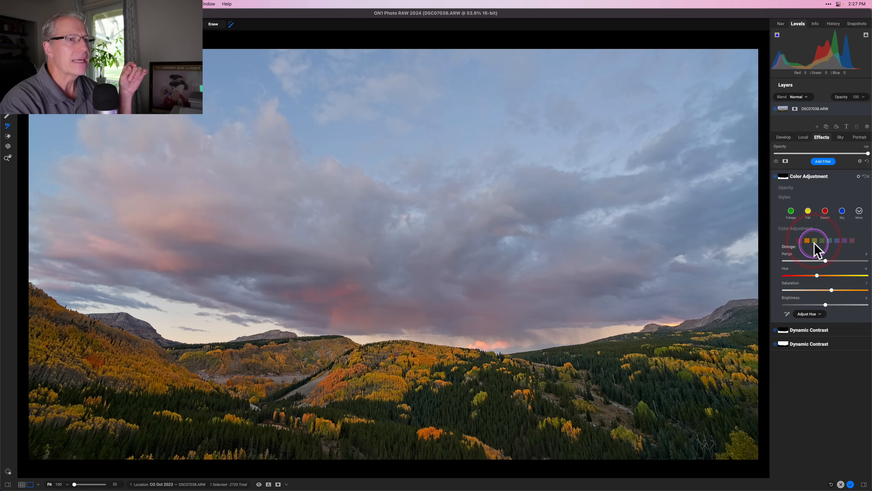
pyautogui.click(807, 240)
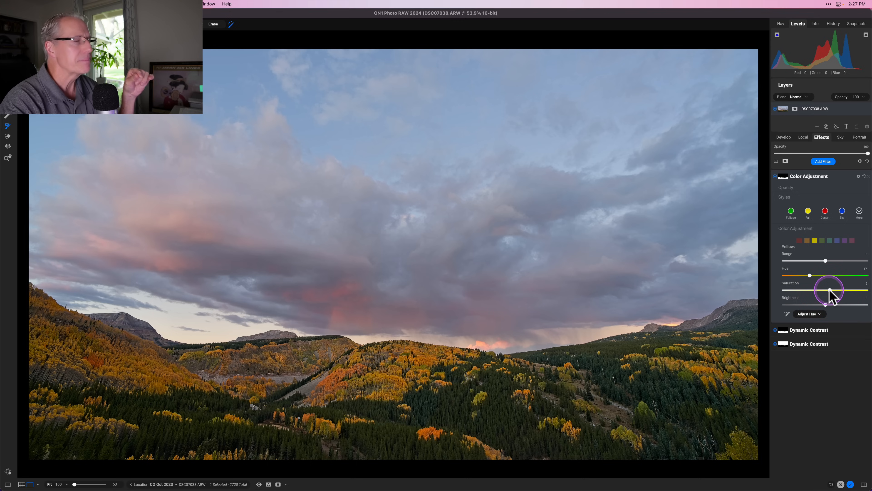
pyautogui.click(822, 241)
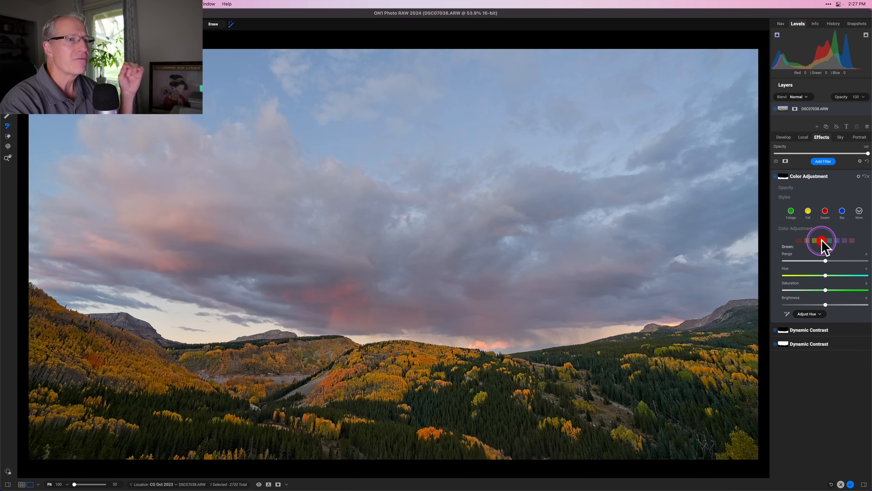
pyautogui.moveTo(823, 309)
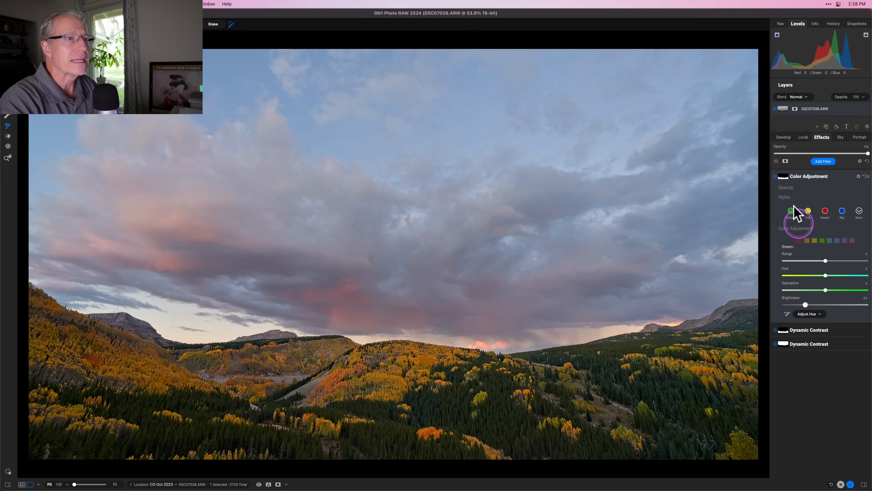
pyautogui.moveTo(773, 180)
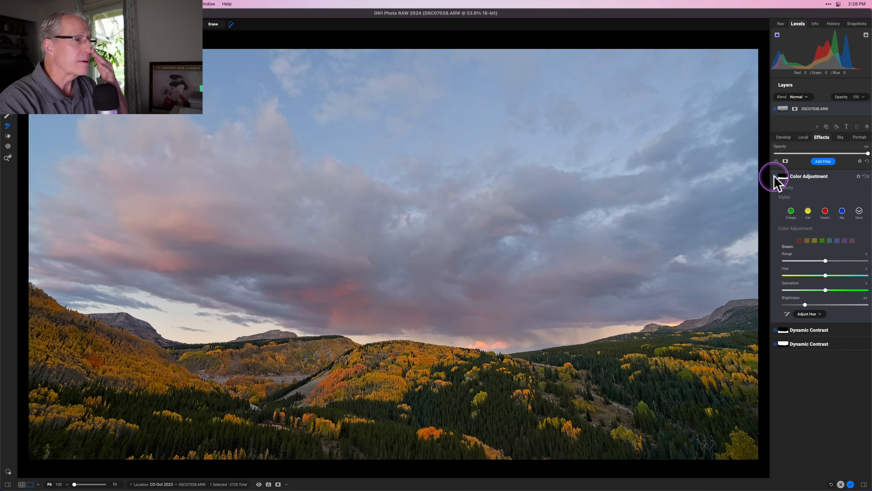
pyautogui.moveTo(777, 181)
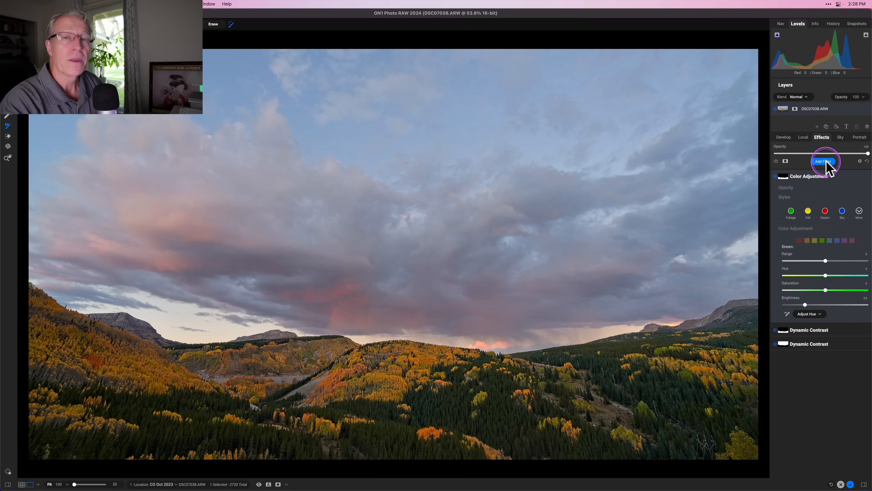
# Add a sky-masked Color Balance tinting highlights and midtones pink, comparing it on and off.
pyautogui.click(823, 161)
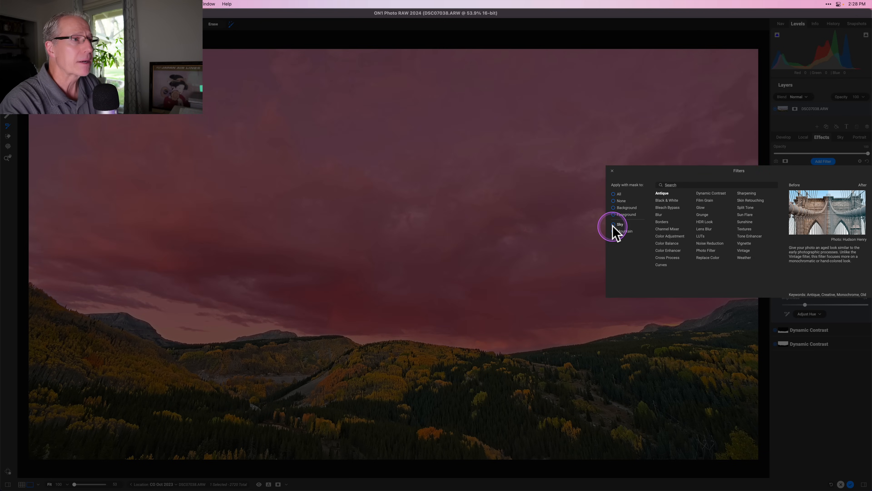
pyautogui.click(614, 223)
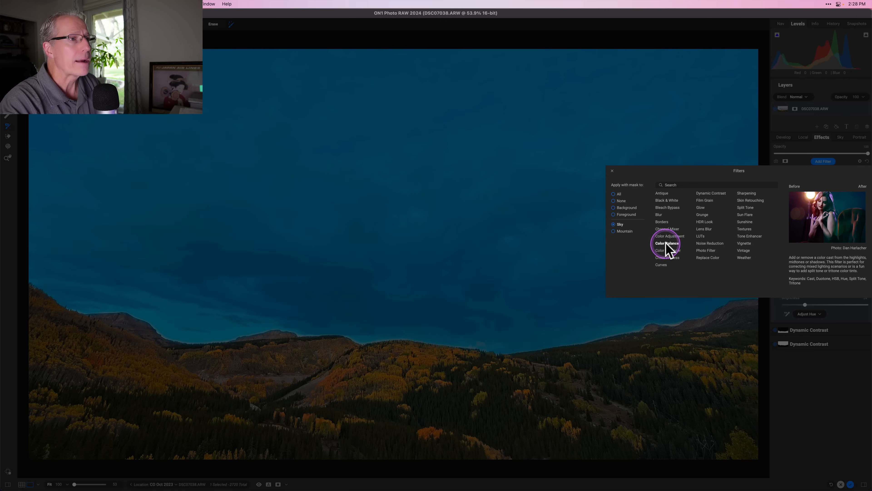
pyautogui.click(669, 235)
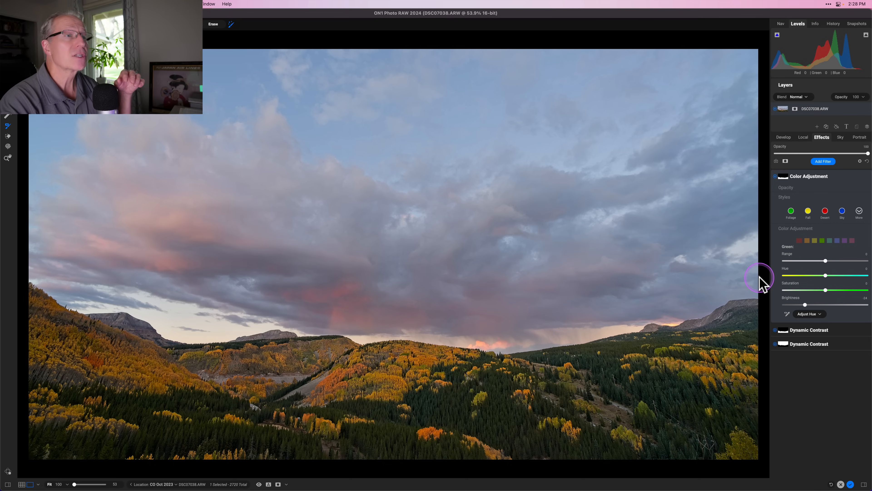
pyautogui.click(823, 161)
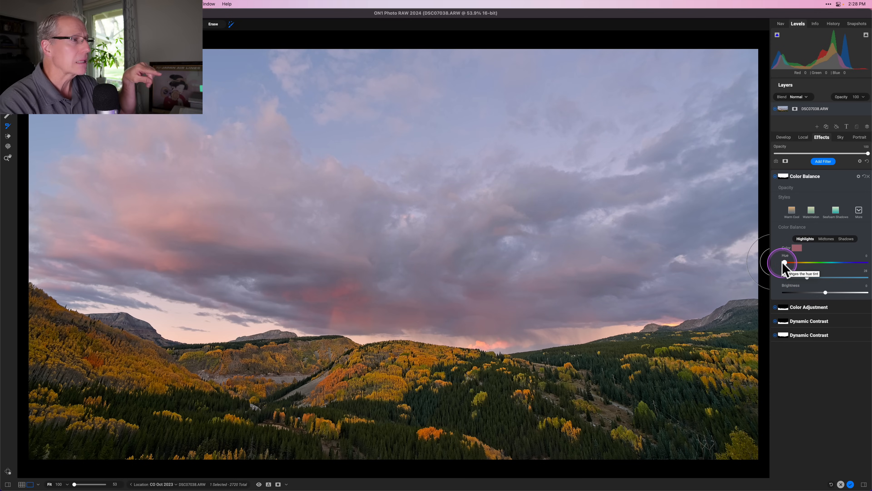
pyautogui.moveTo(817, 281)
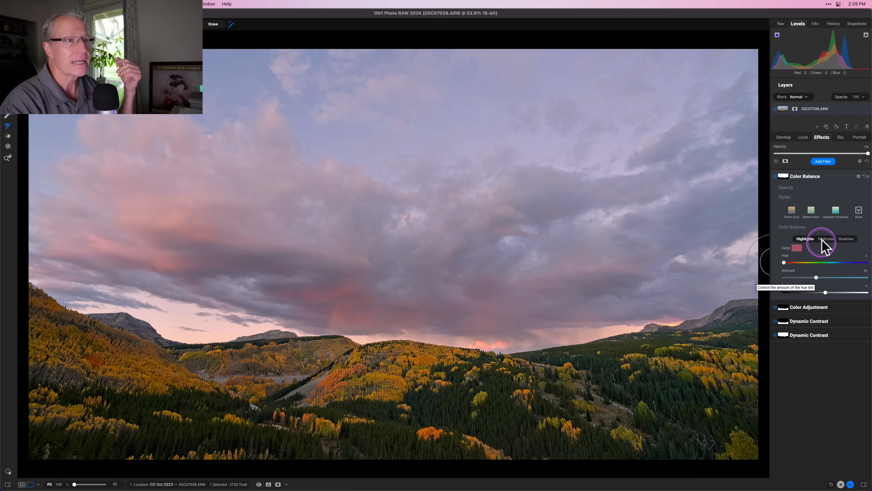
pyautogui.click(826, 238)
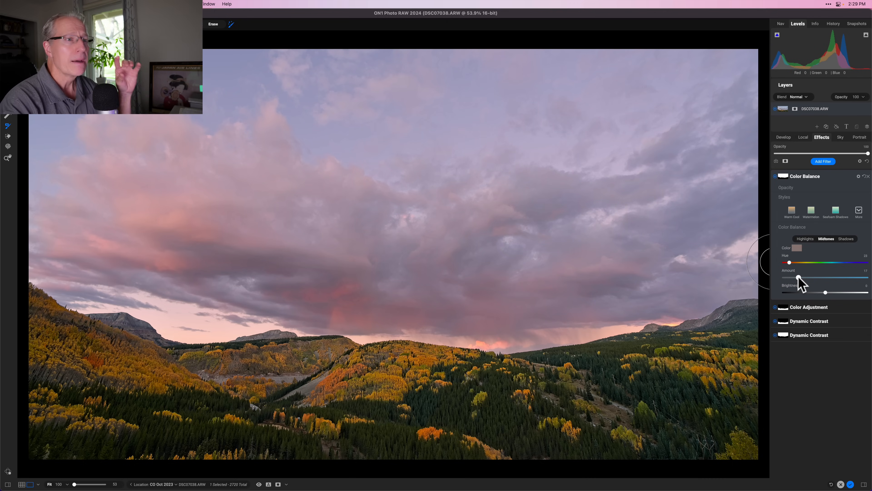
pyautogui.moveTo(796, 276)
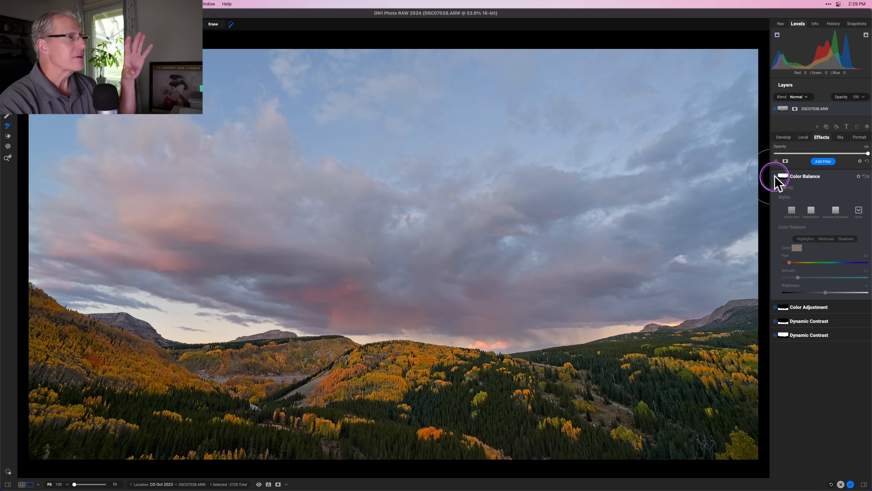
pyautogui.moveTo(776, 182)
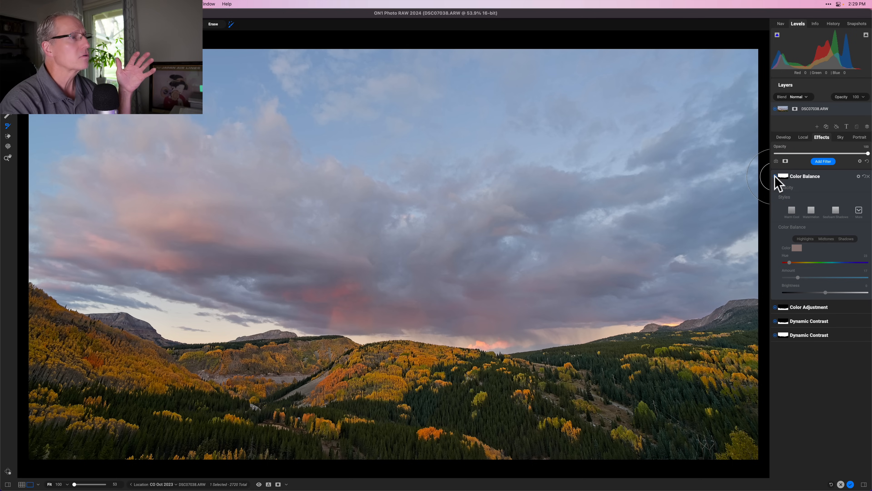
pyautogui.click(825, 239)
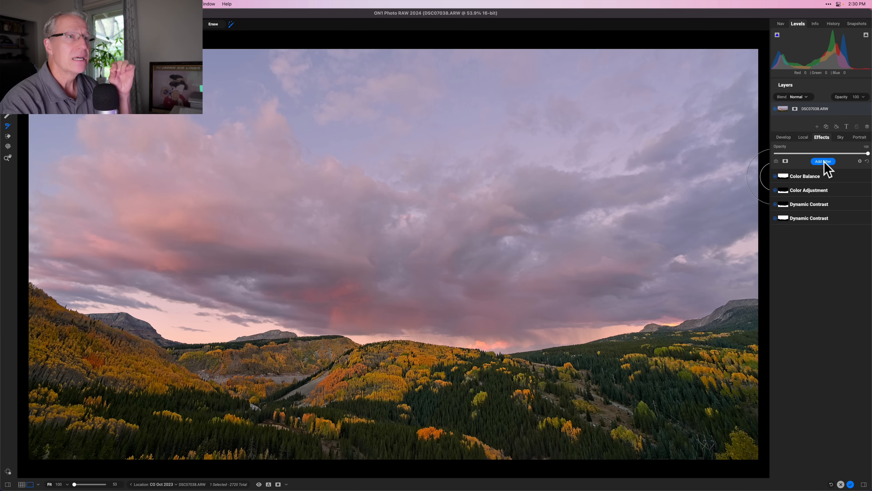
# Add a whole-photo Tone Enhancer, nudge Exposure and lift Shadows, then collapse it.
pyautogui.click(823, 162)
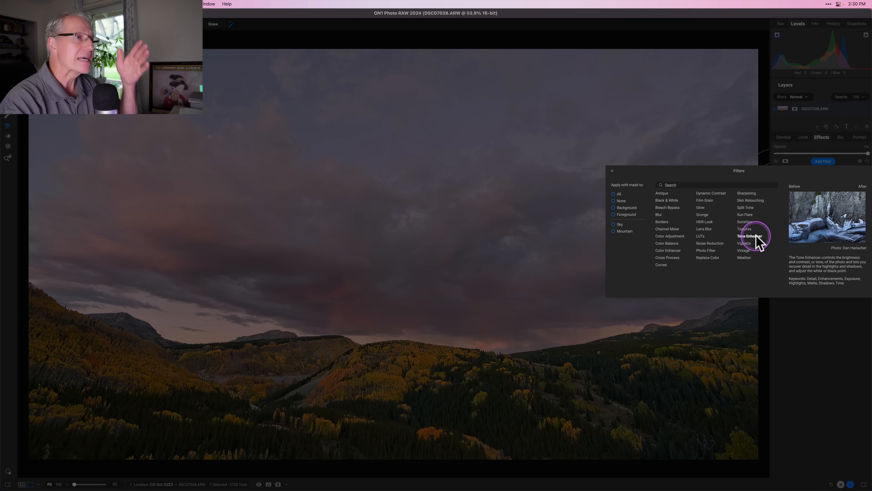
pyautogui.moveTo(753, 239)
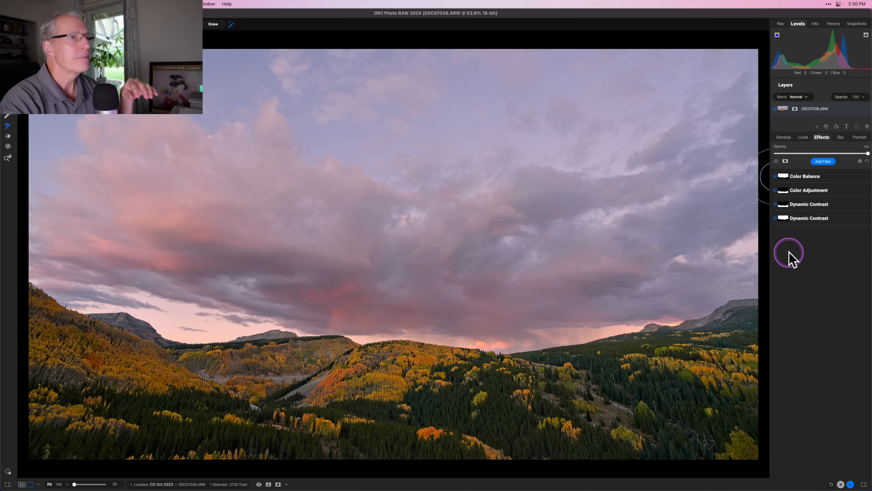
pyautogui.moveTo(790, 256)
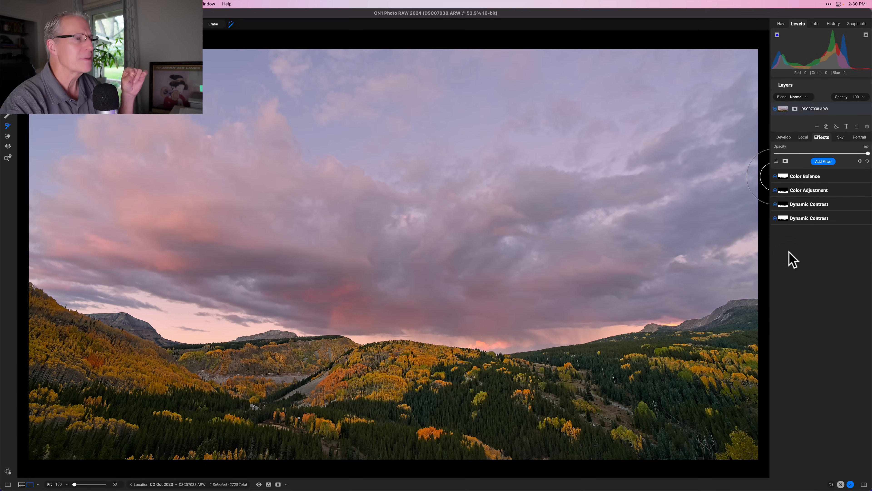
pyautogui.click(822, 161)
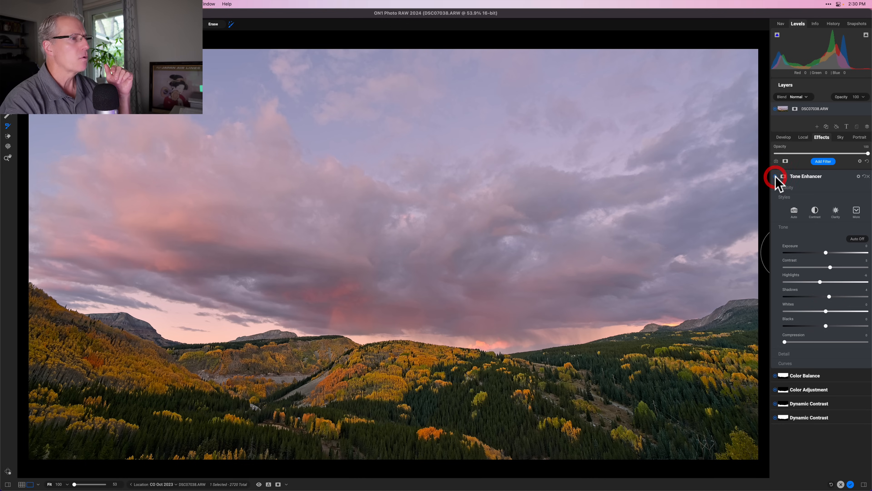
pyautogui.click(782, 176)
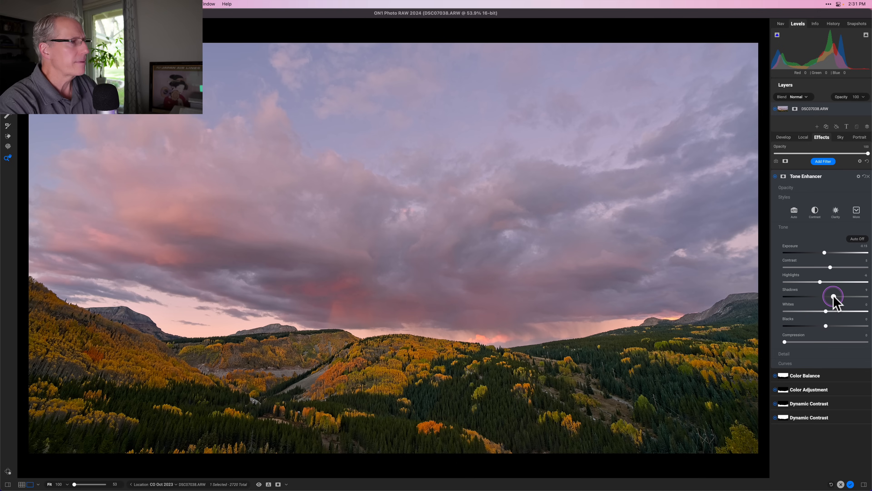
pyautogui.moveTo(832, 270)
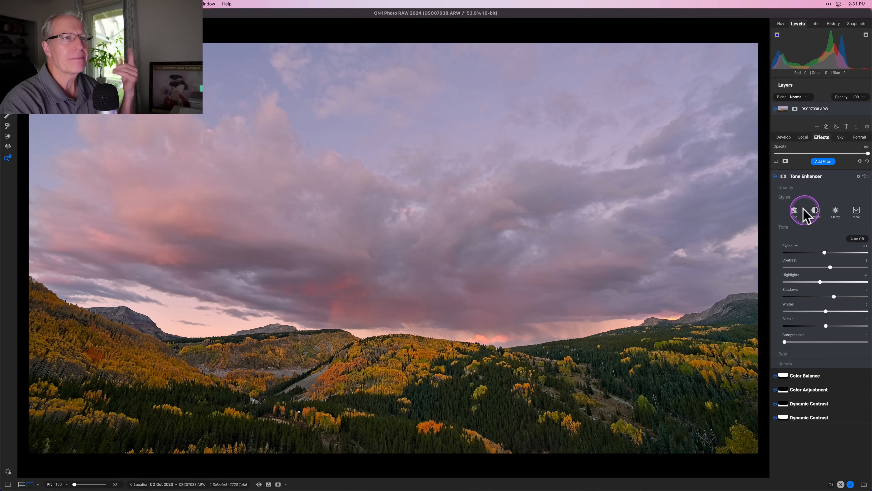
pyautogui.moveTo(775, 180)
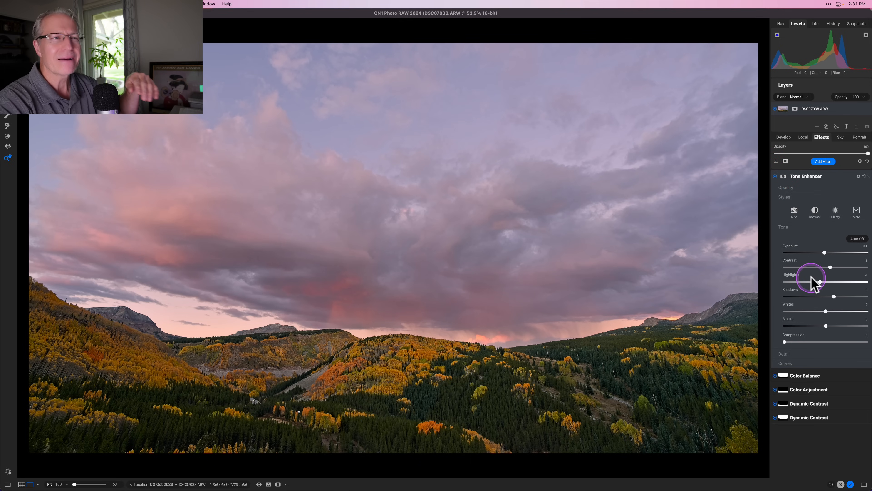
pyautogui.moveTo(834, 178)
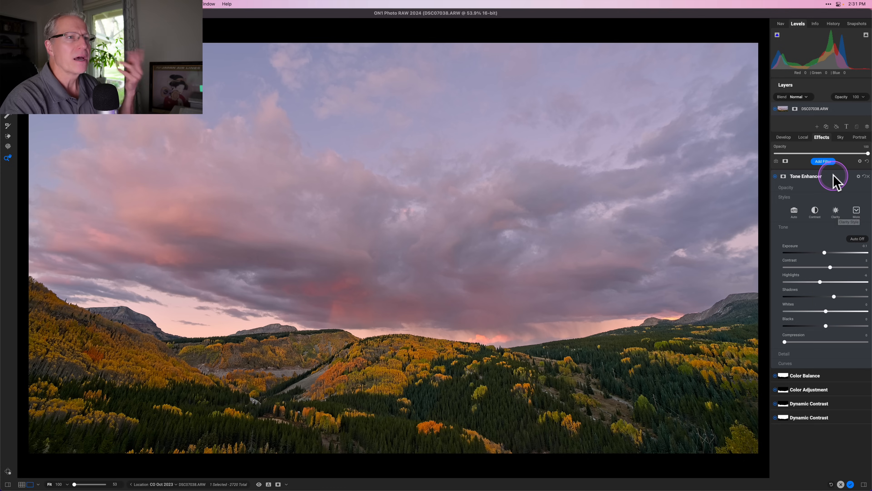
pyautogui.click(782, 176)
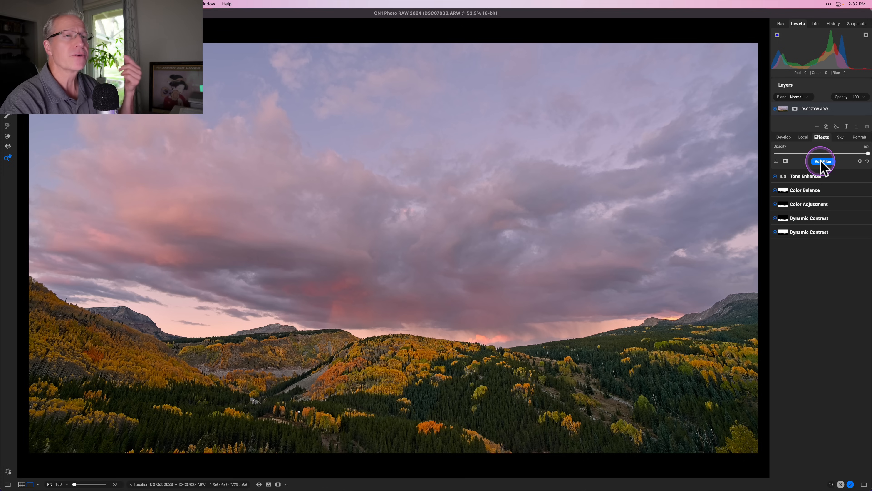
# Add a Vignette with the Subtle style, raising Feather and Roundness to darken the edges softly.
pyautogui.click(824, 161)
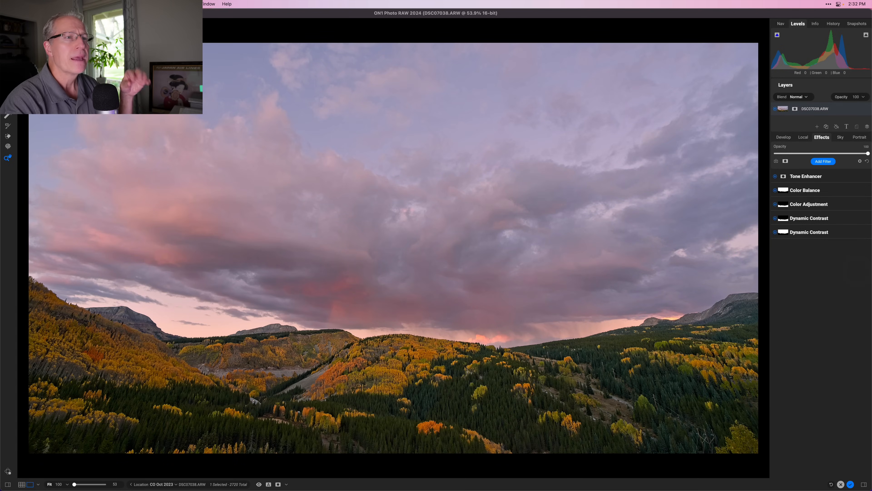
pyautogui.click(822, 161)
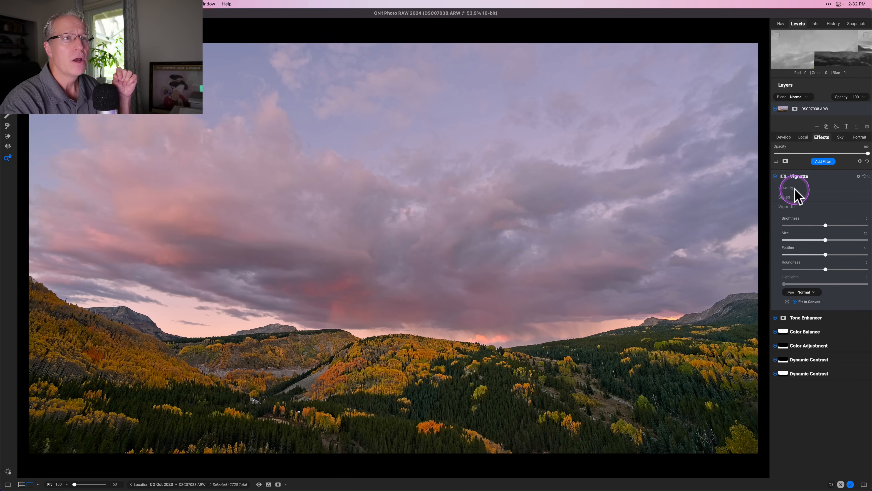
pyautogui.click(775, 176)
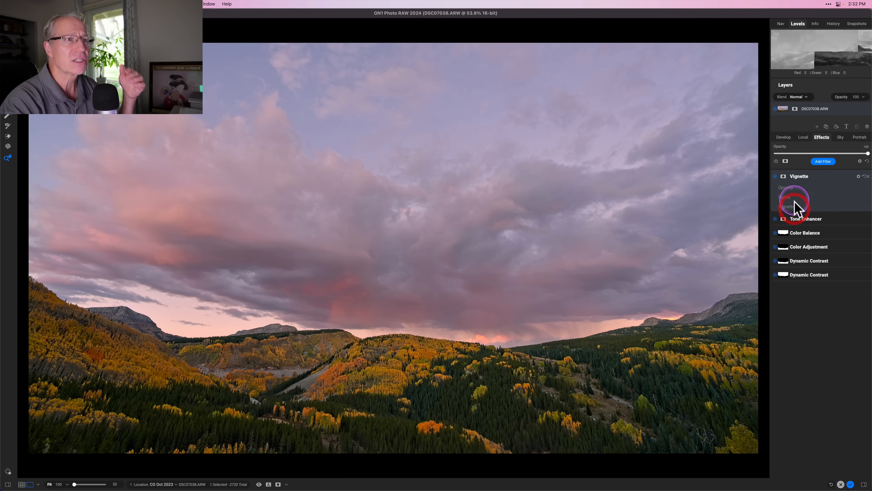
pyautogui.click(799, 176)
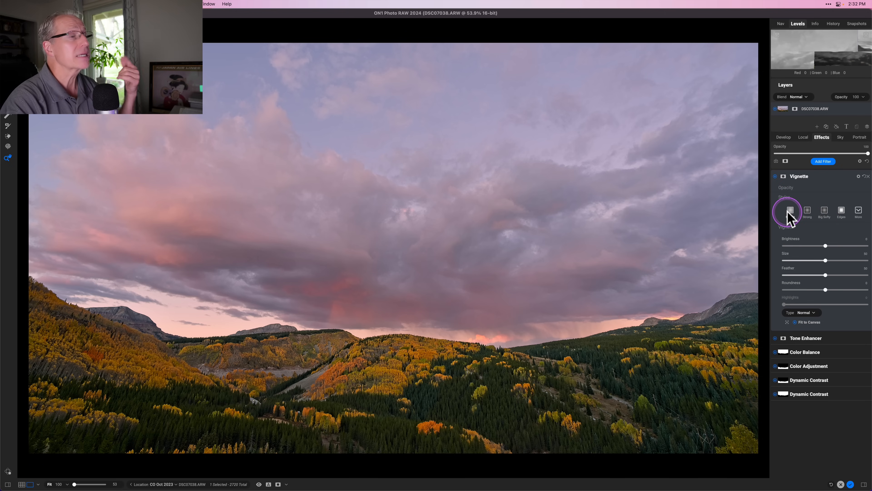
pyautogui.click(790, 210)
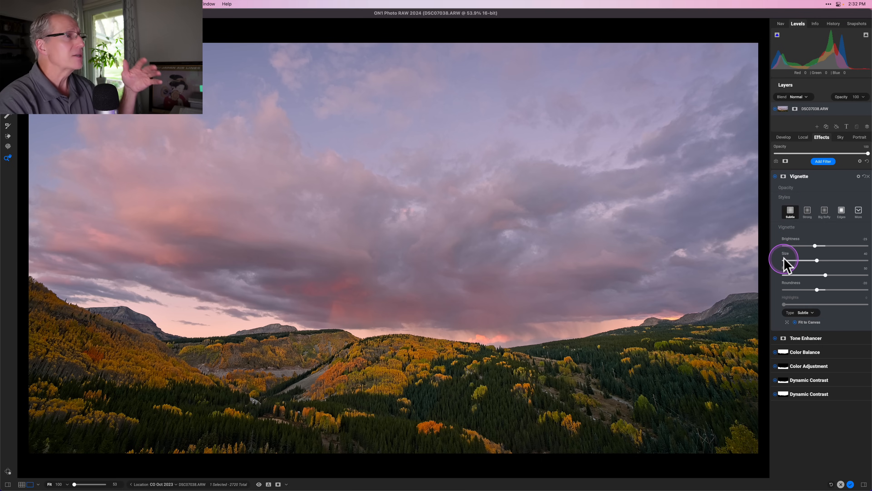
pyautogui.moveTo(829, 276)
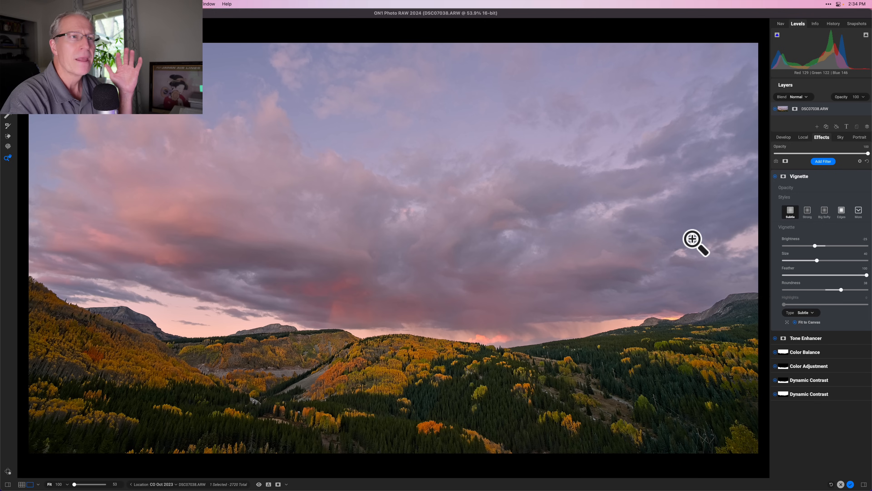
pyautogui.moveTo(725, 230)
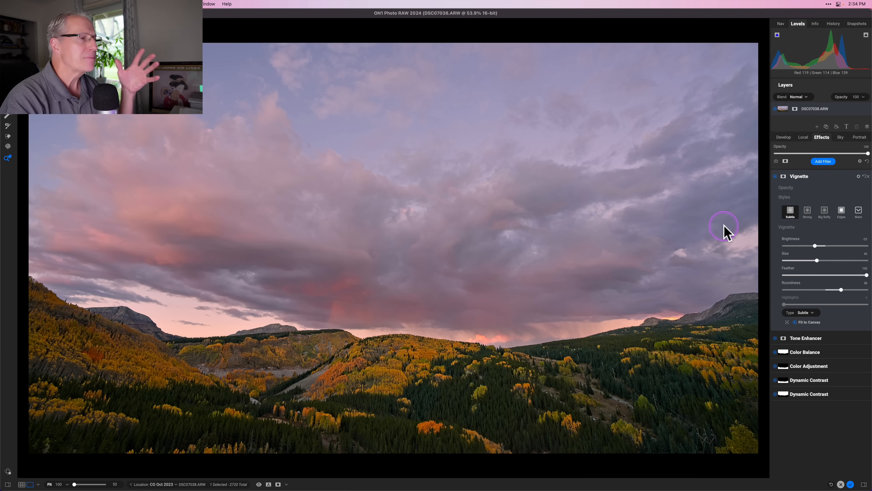
pyautogui.click(775, 176)
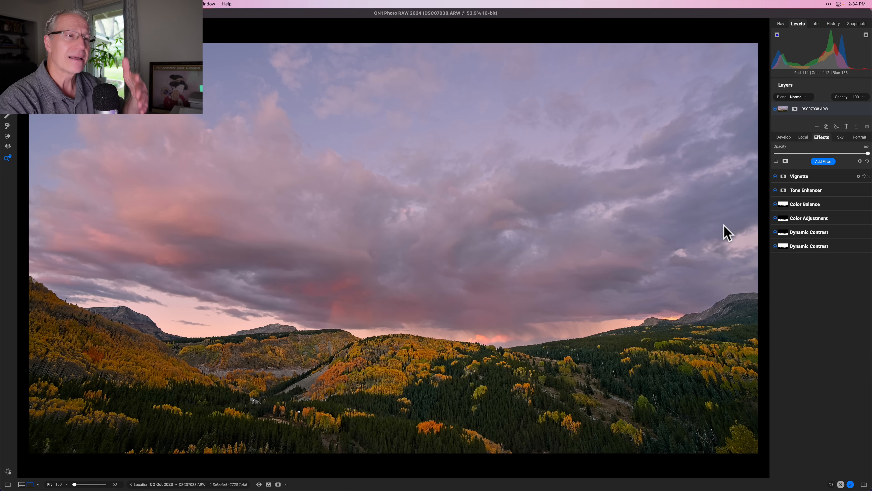